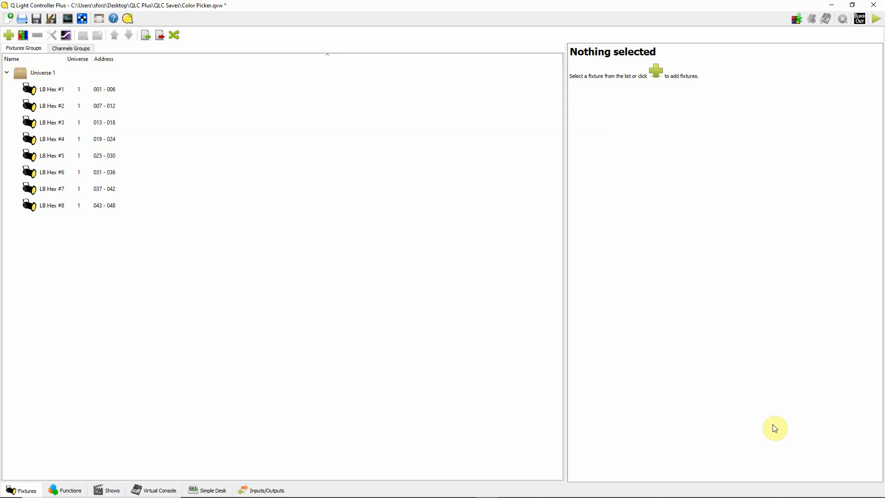
# Show fixture LB Hex #1's information panel with its six colour channels.
pyautogui.click(99, 89)
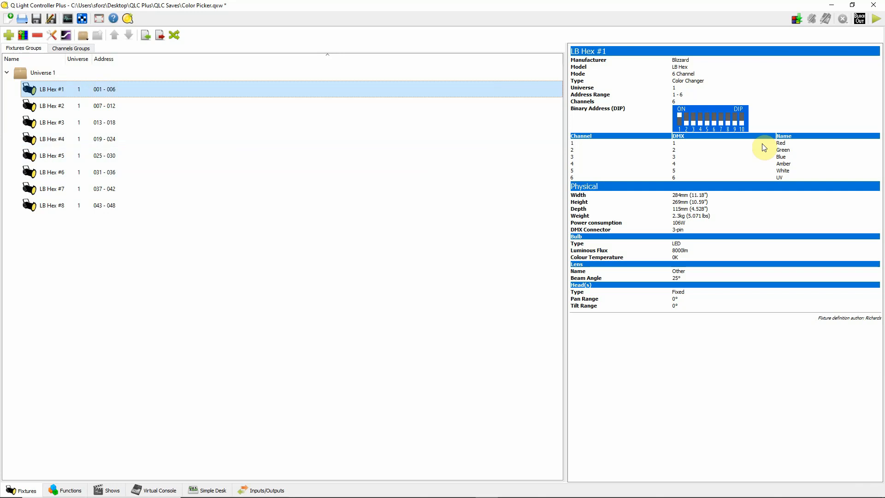
pyautogui.moveTo(799, 143)
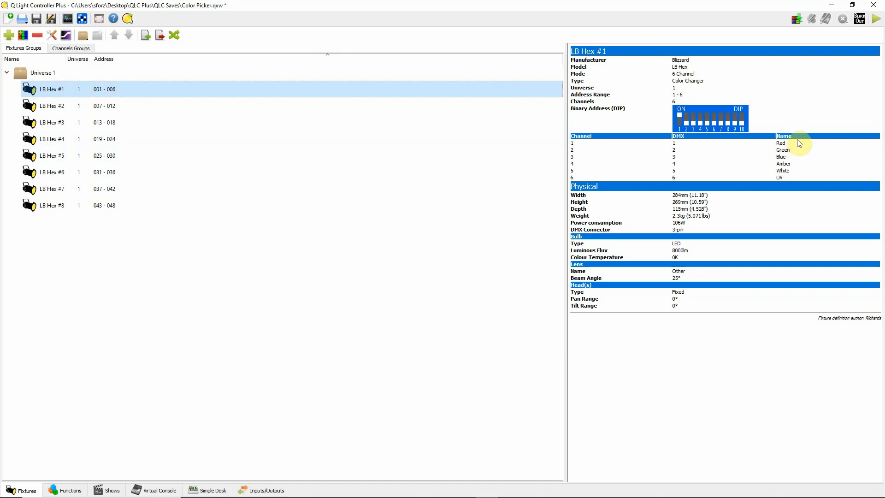
pyautogui.moveTo(547, 176)
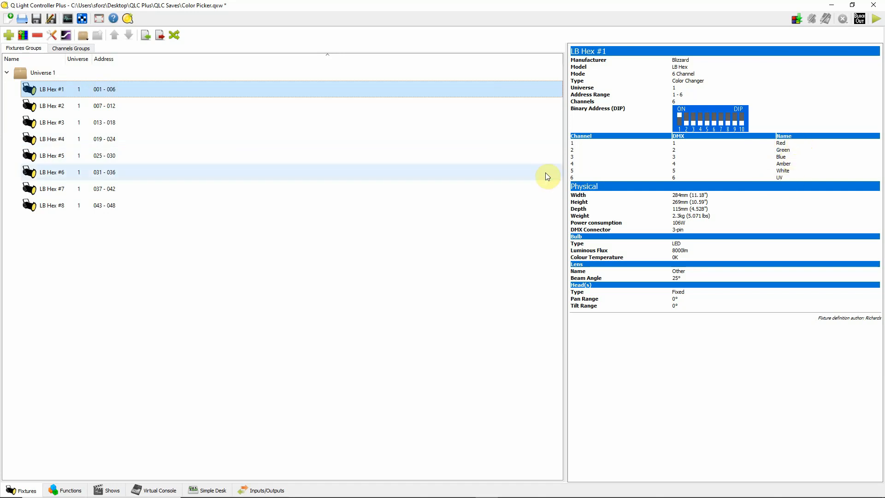
pyautogui.click(68, 106)
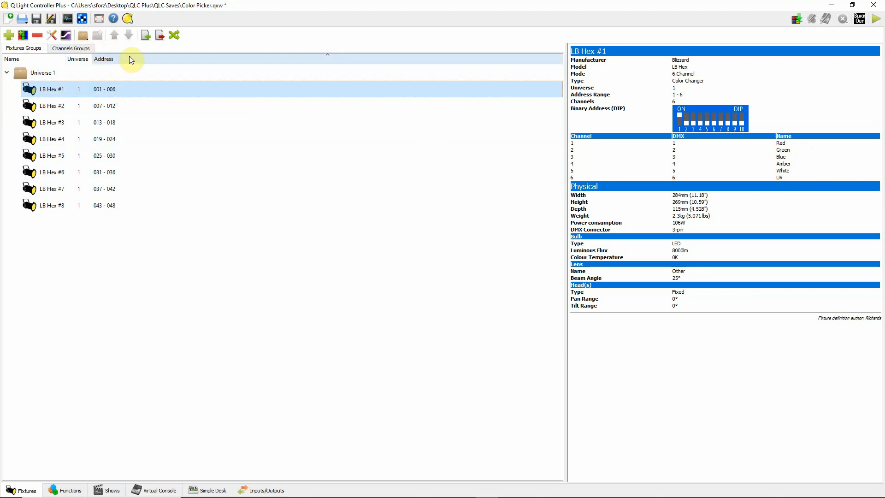
# Check the Blue and UV channel groups, then delete the UV group.
pyautogui.click(70, 48)
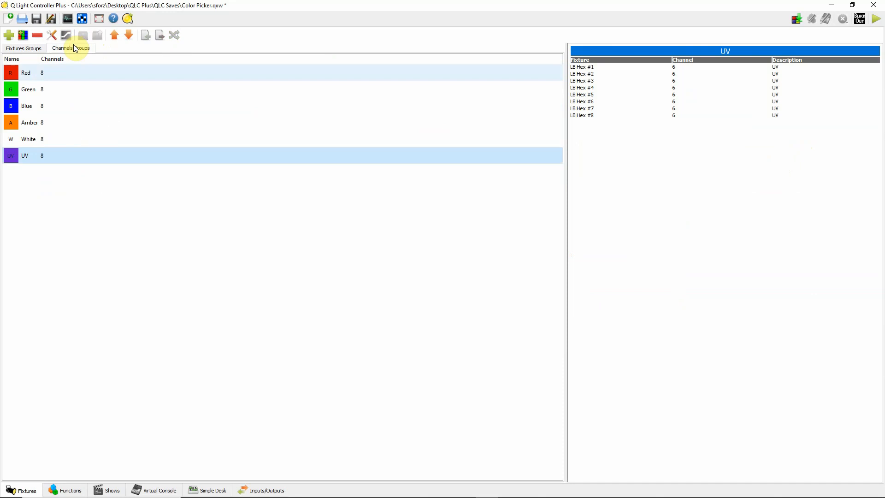
pyautogui.moveTo(49, 77)
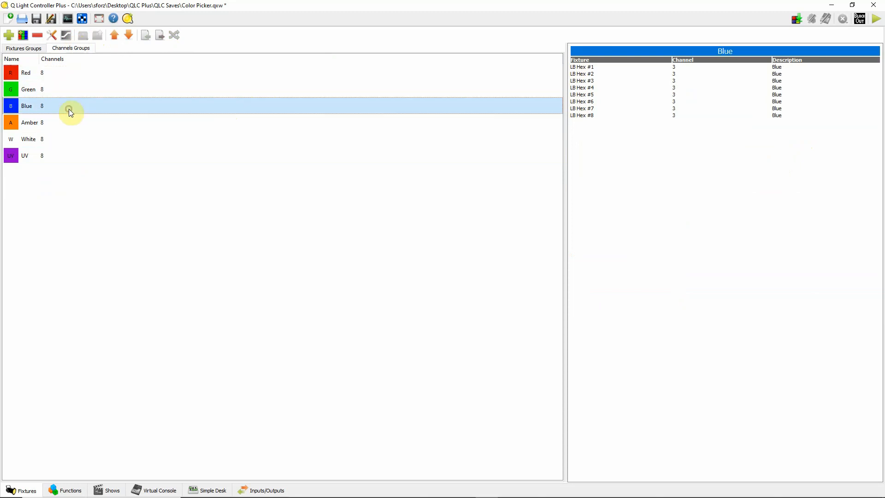
pyautogui.click(24, 156)
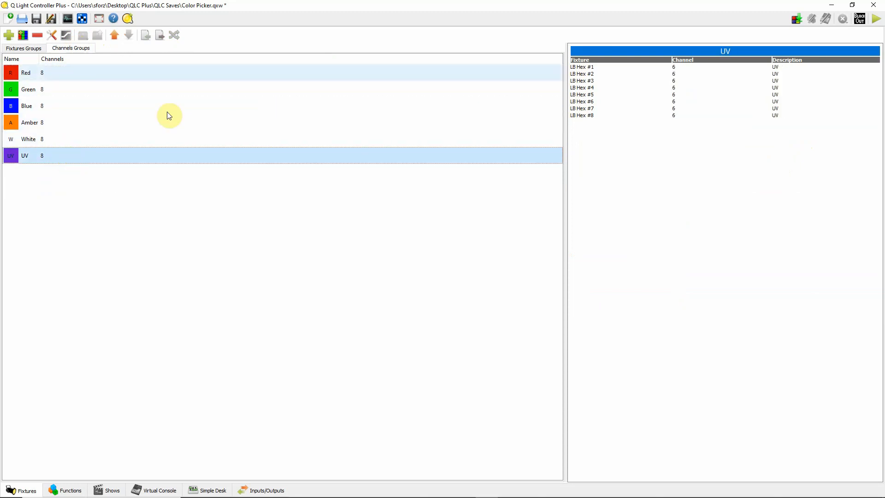
pyautogui.click(204, 139)
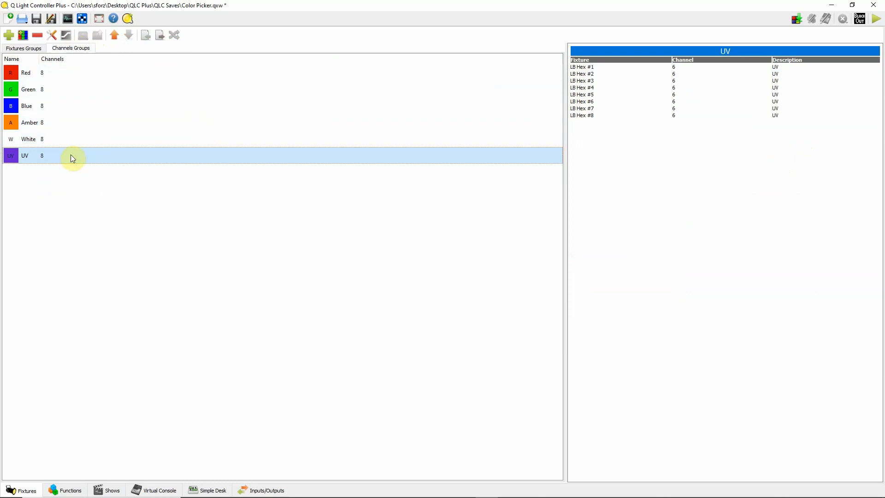
pyautogui.click(37, 35)
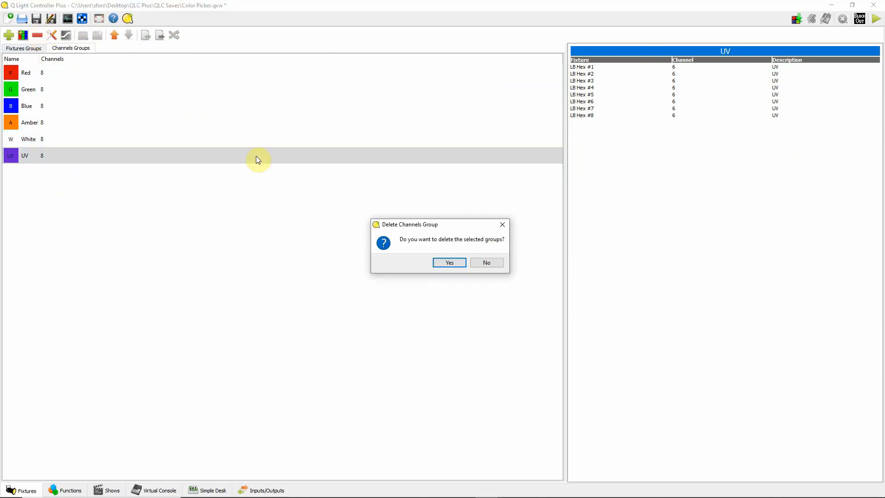
pyautogui.click(449, 263)
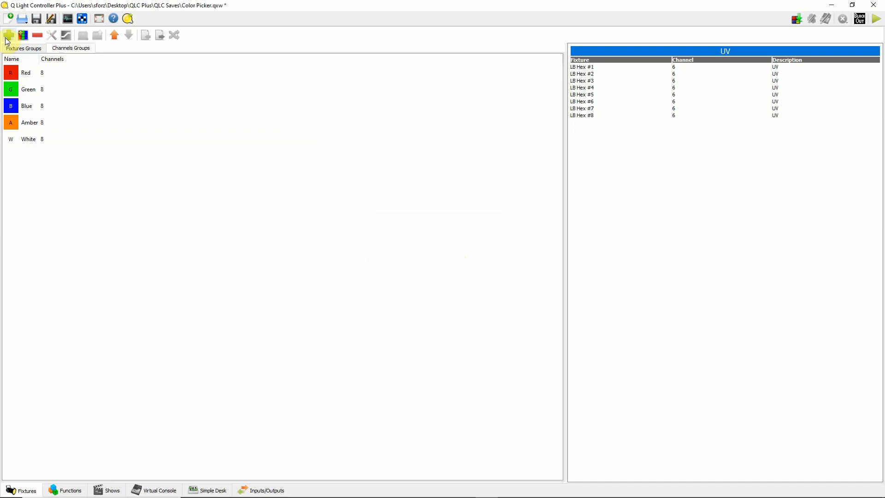
# Add a channel group named UV with 6:UV applied to all same-type fixtures.
pyautogui.click(9, 35)
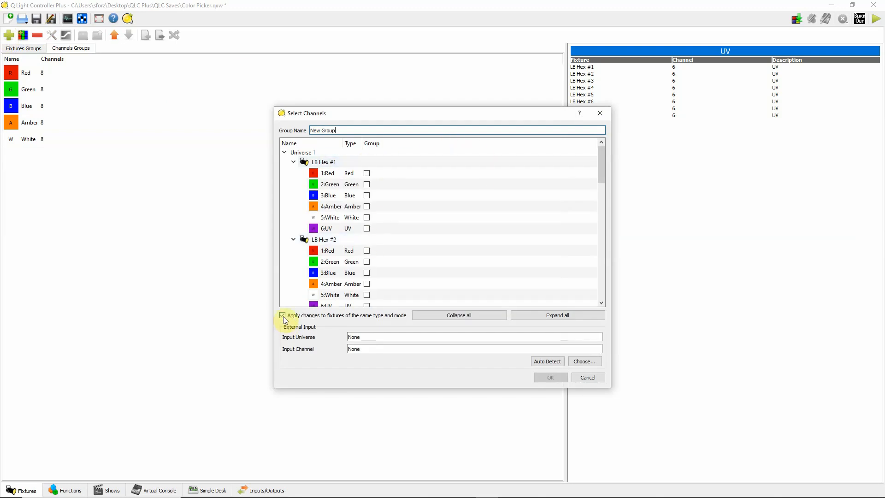
pyautogui.click(282, 315)
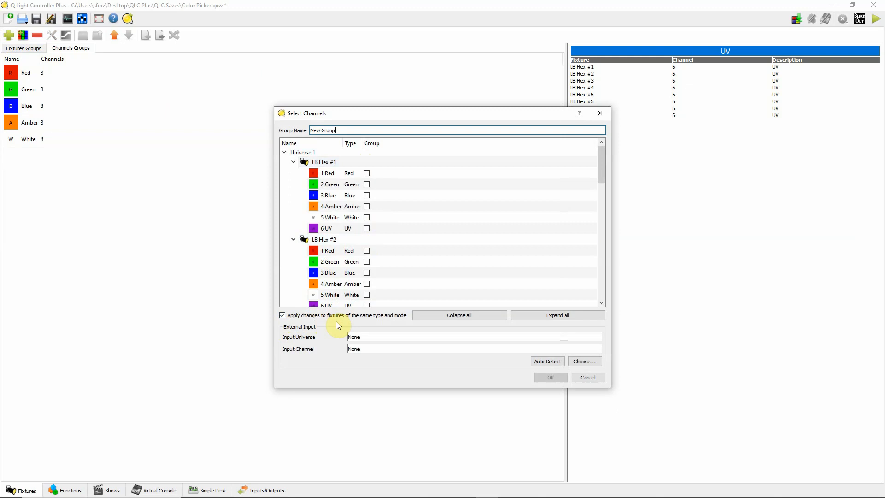
pyautogui.moveTo(370, 239)
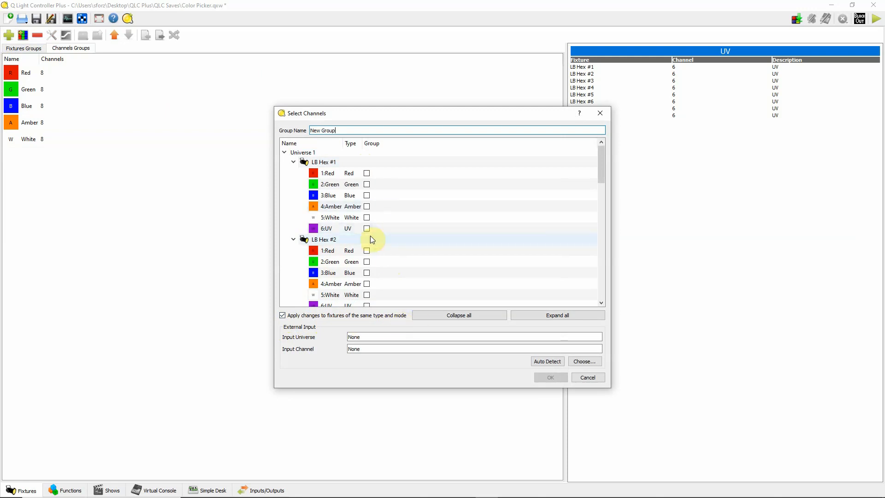
pyautogui.click(367, 228)
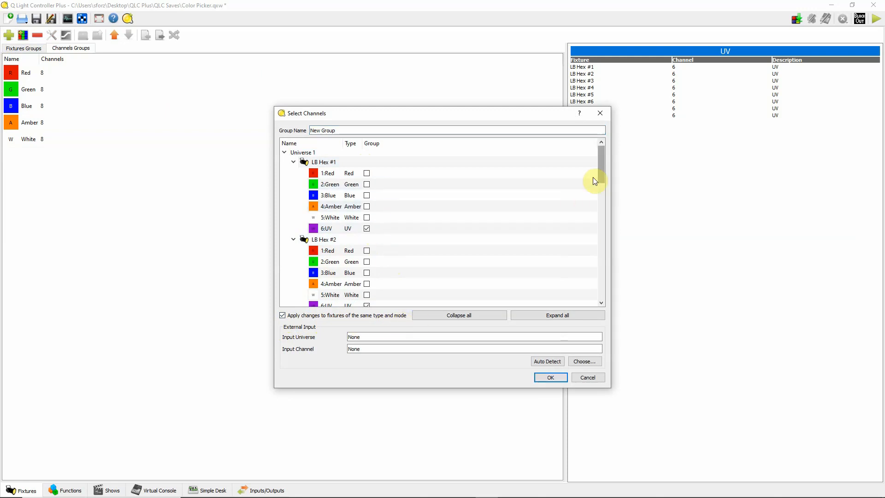
pyautogui.scroll(-3)
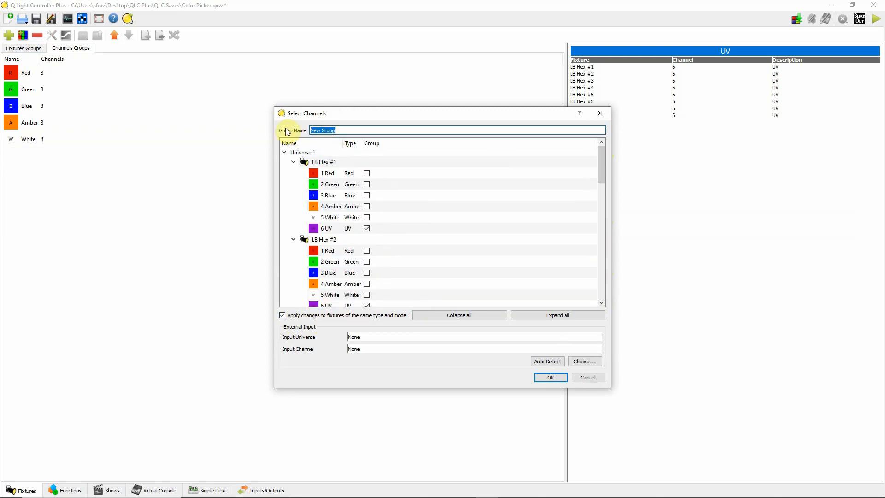
pyautogui.write('UV')
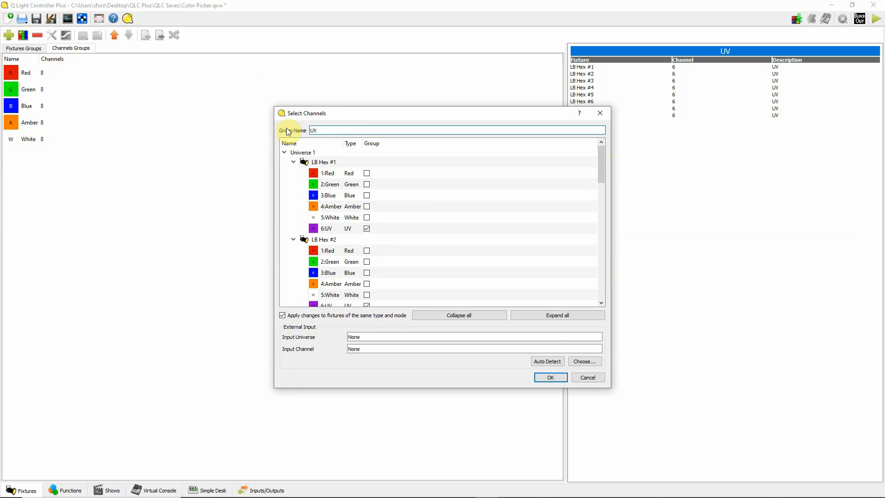
pyautogui.click(550, 377)
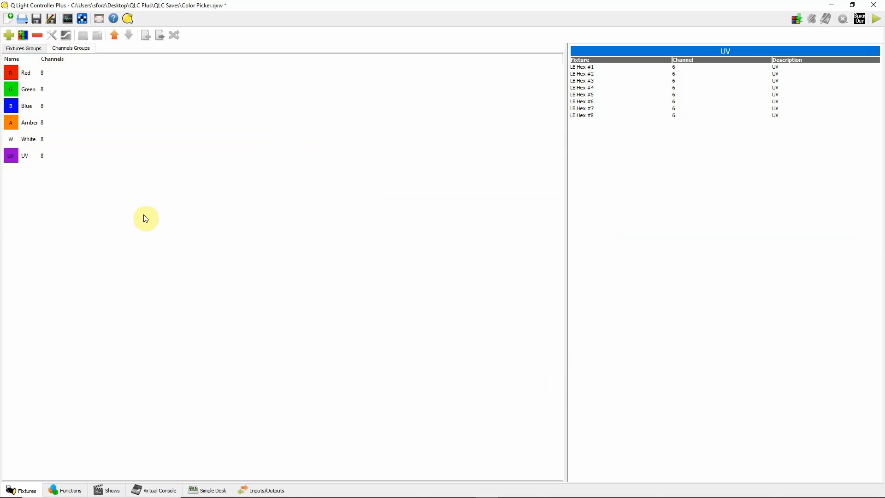
pyautogui.moveTo(139, 214)
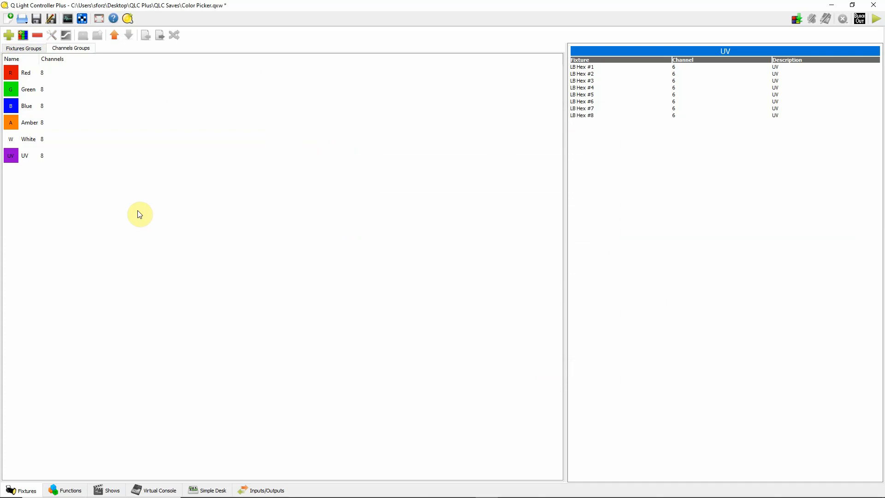
pyautogui.moveTo(28, 68)
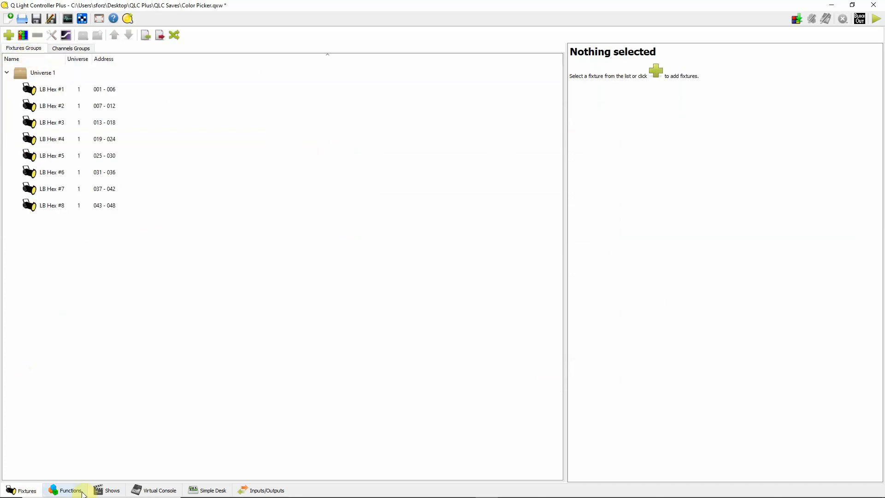
# Create scene 'Pink' with eight LB Hex fixtures and Red, Green, Blue, Amber, White groups.
pyautogui.click(70, 490)
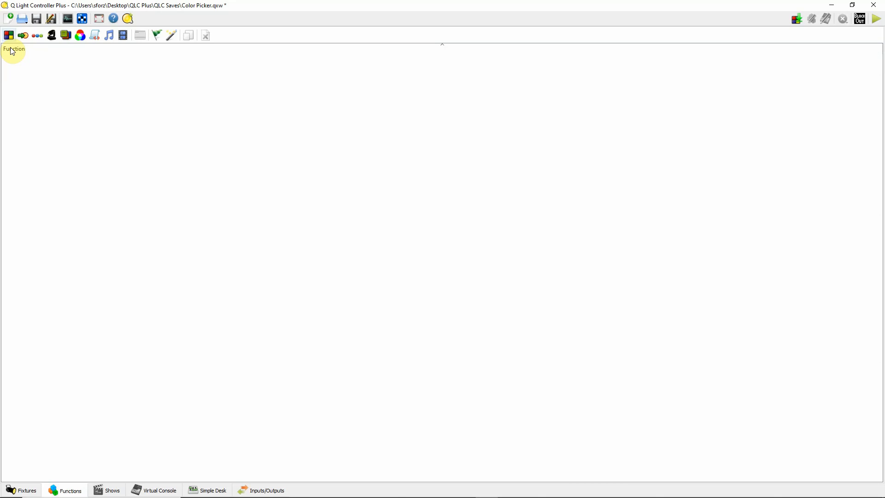
pyautogui.click(8, 35)
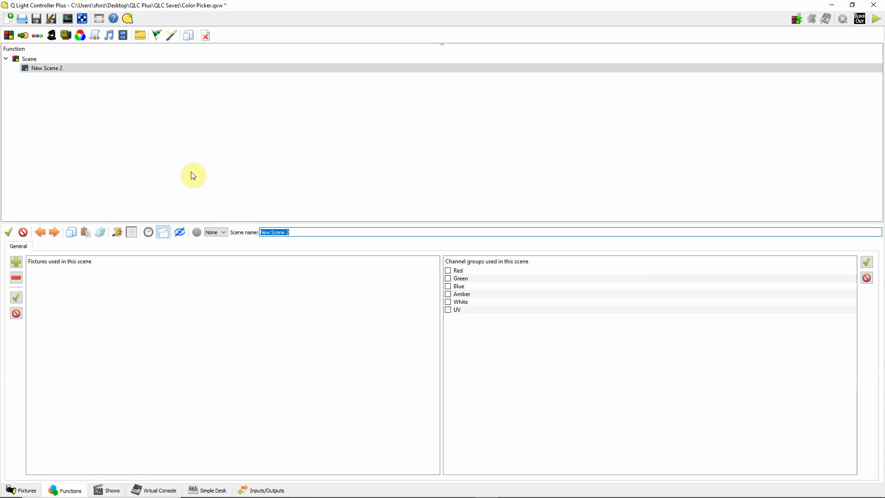
pyautogui.write('Pink')
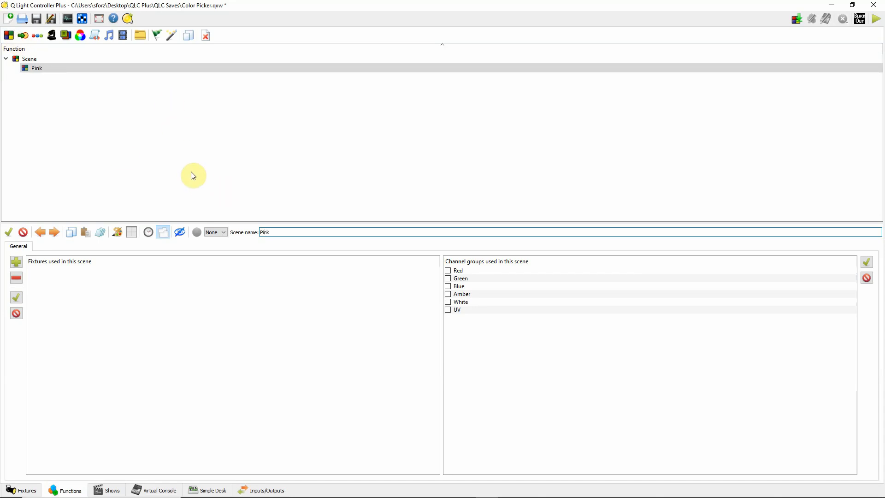
pyautogui.click(266, 232)
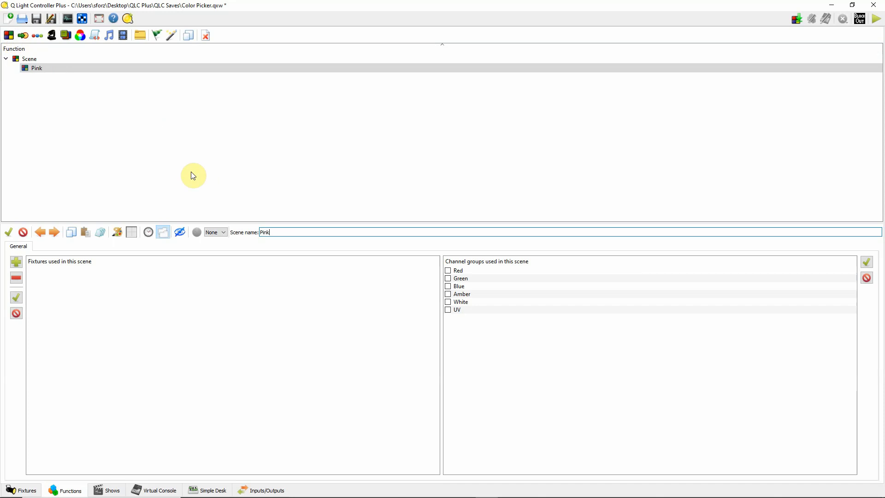
pyautogui.moveTo(388, 267)
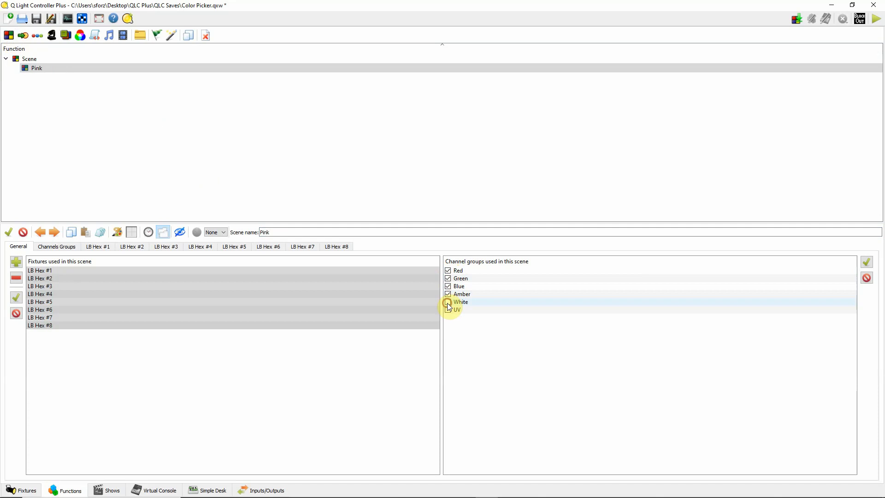
pyautogui.click(449, 310)
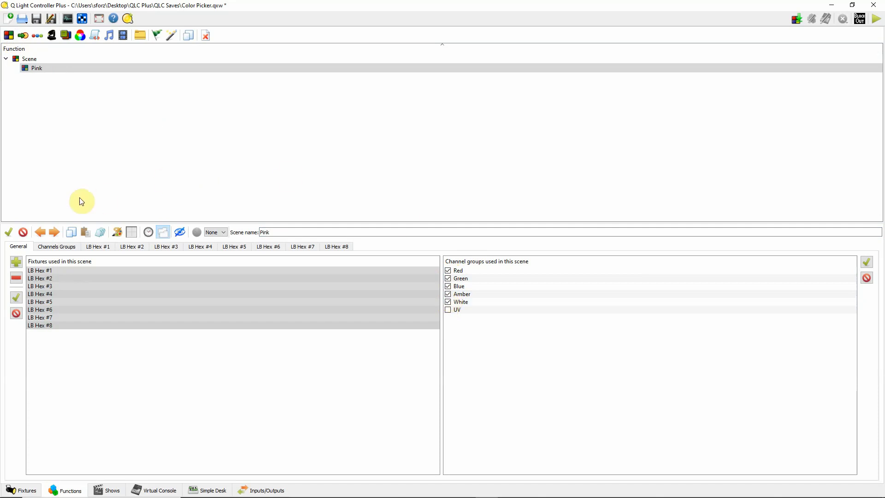
pyautogui.click(55, 247)
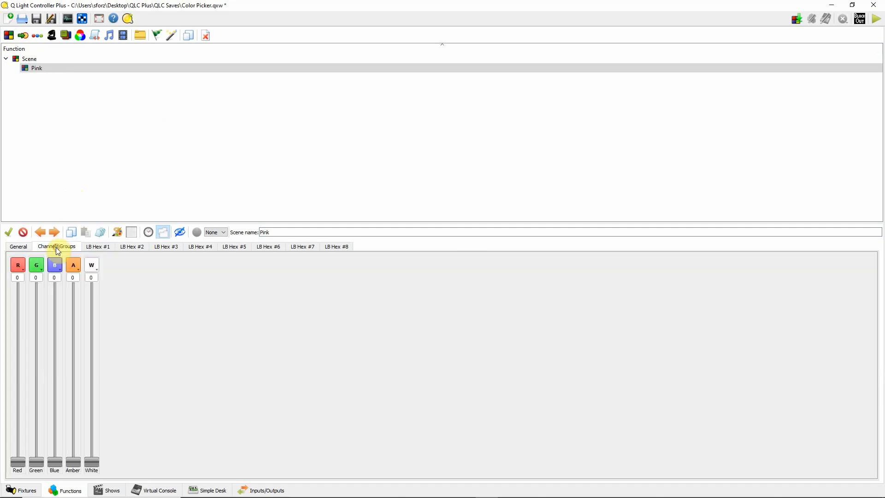
pyautogui.moveTo(118, 232)
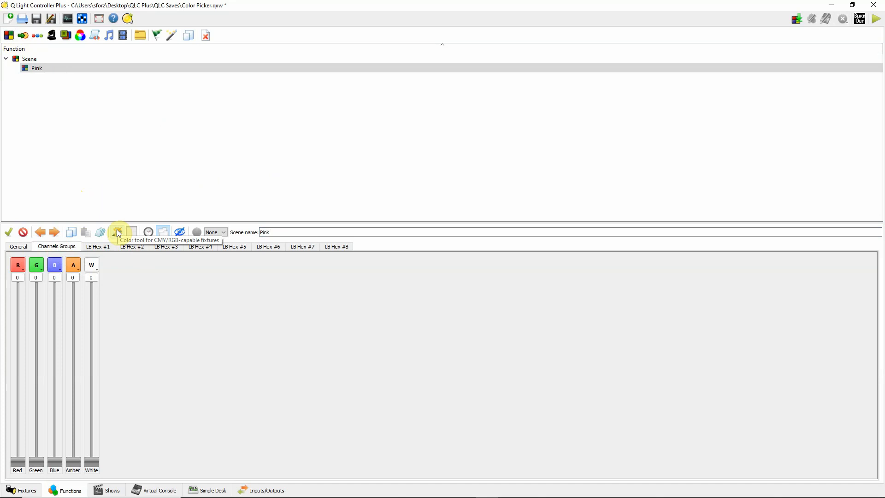
# Open the colour picker and try pale aqua, lavender and sky blue shades.
pyautogui.click(118, 232)
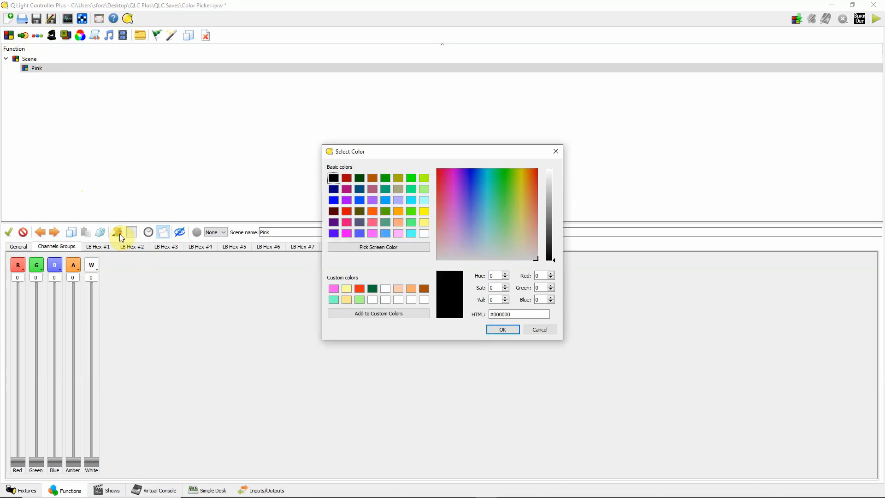
pyautogui.moveTo(553, 219)
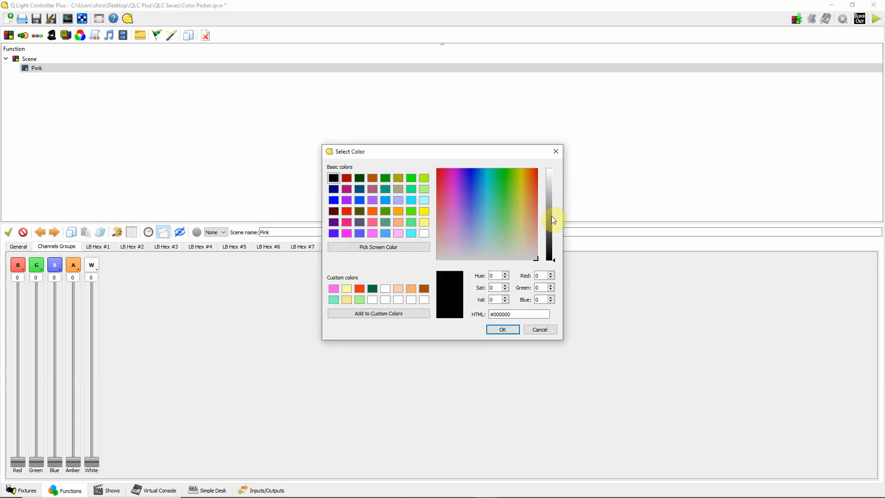
pyautogui.moveTo(550, 214)
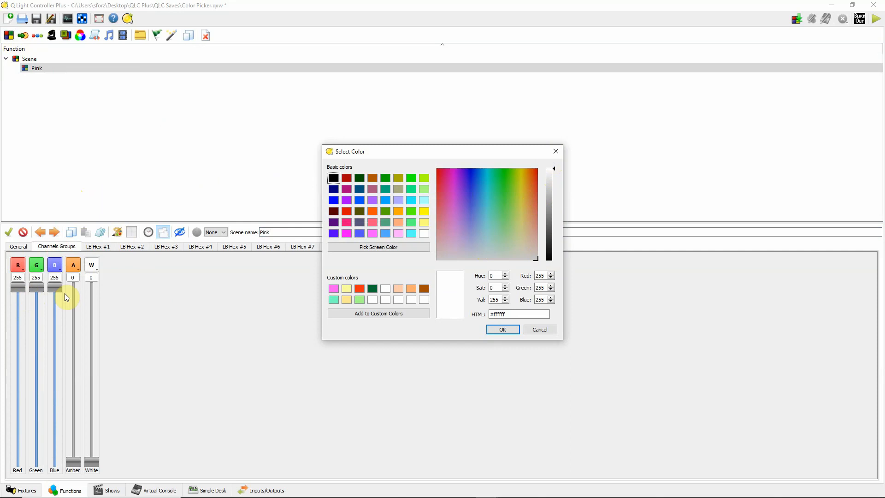
pyautogui.moveTo(167, 328)
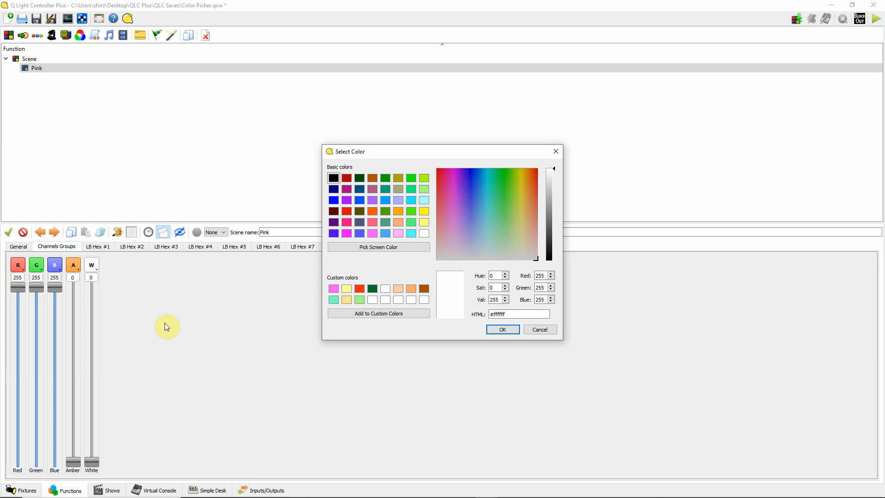
pyautogui.moveTo(82, 321)
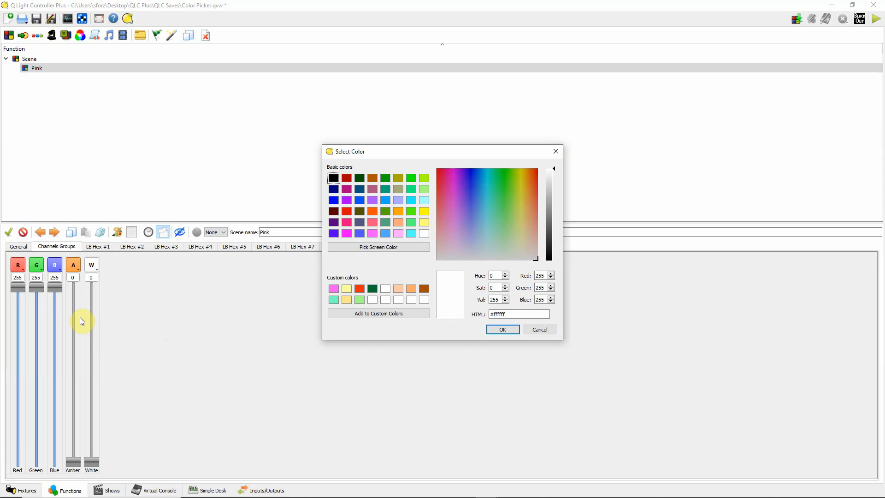
pyautogui.moveTo(228, 347)
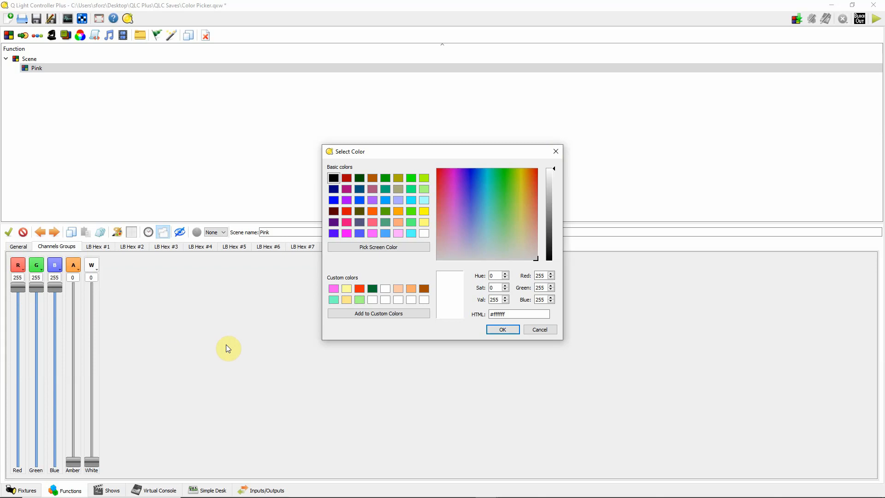
pyautogui.moveTo(296, 273)
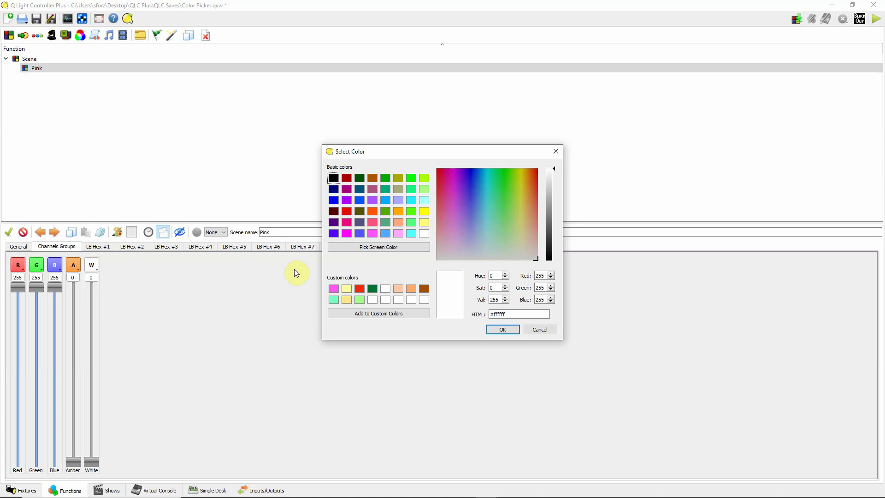
pyautogui.moveTo(274, 266)
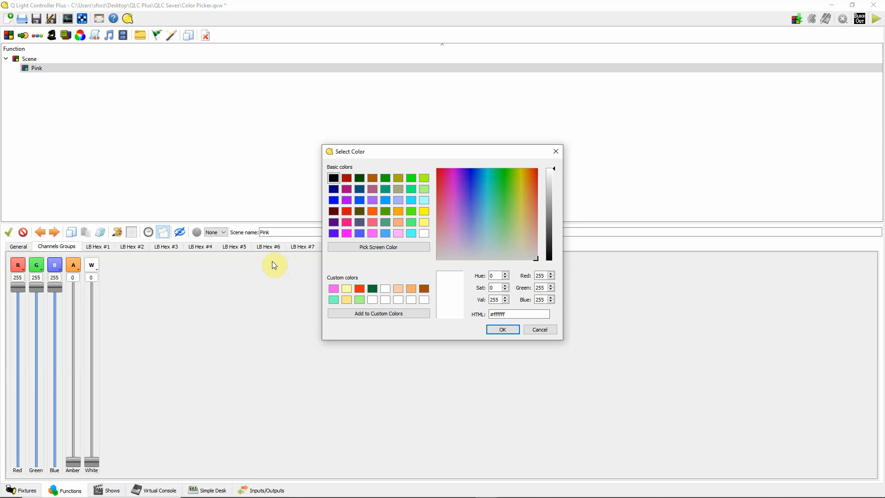
pyautogui.moveTo(267, 277)
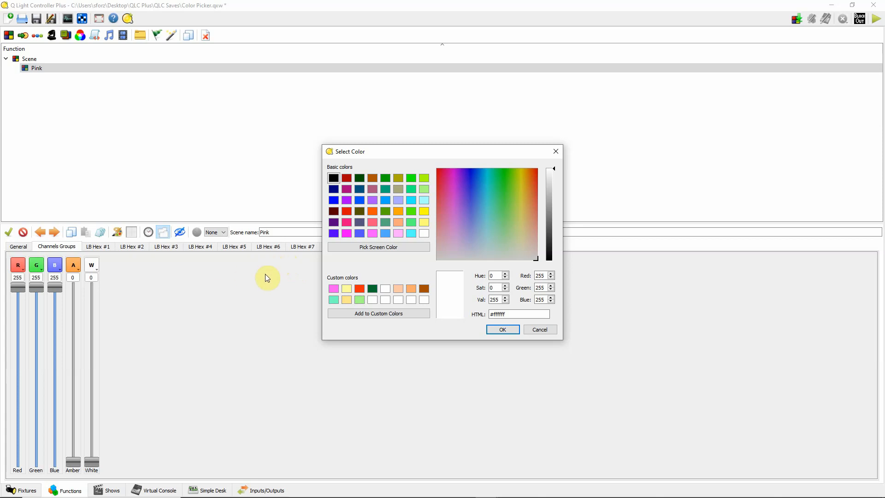
pyautogui.moveTo(261, 291)
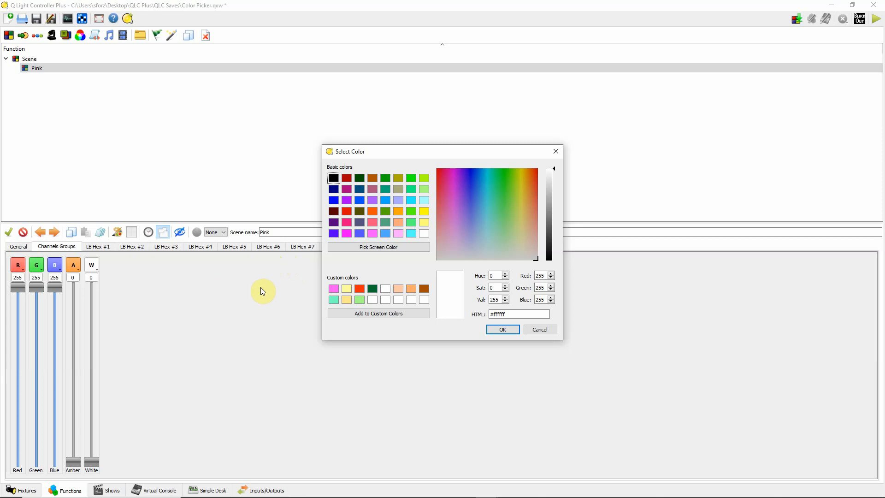
pyautogui.moveTo(379, 247)
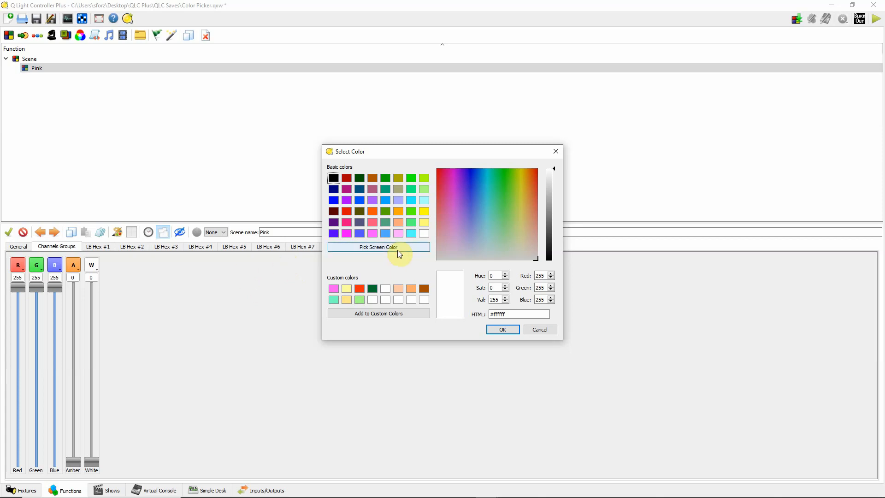
pyautogui.moveTo(339, 296)
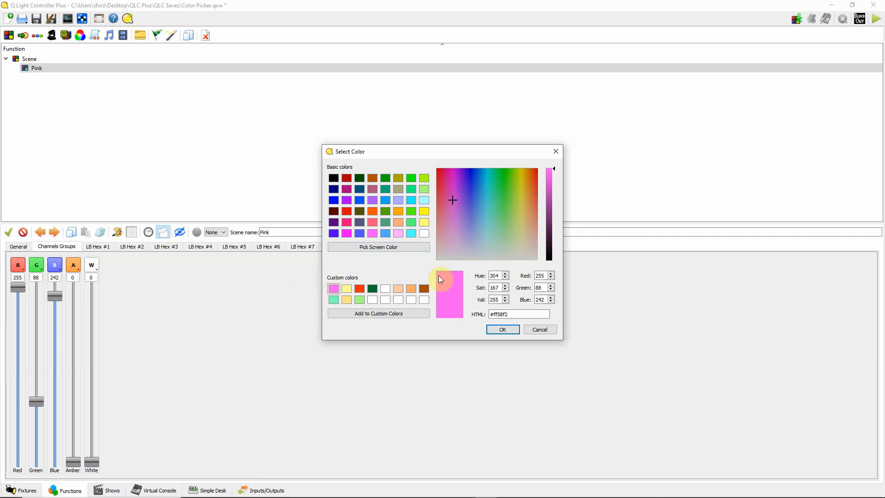
pyautogui.moveTo(46, 282)
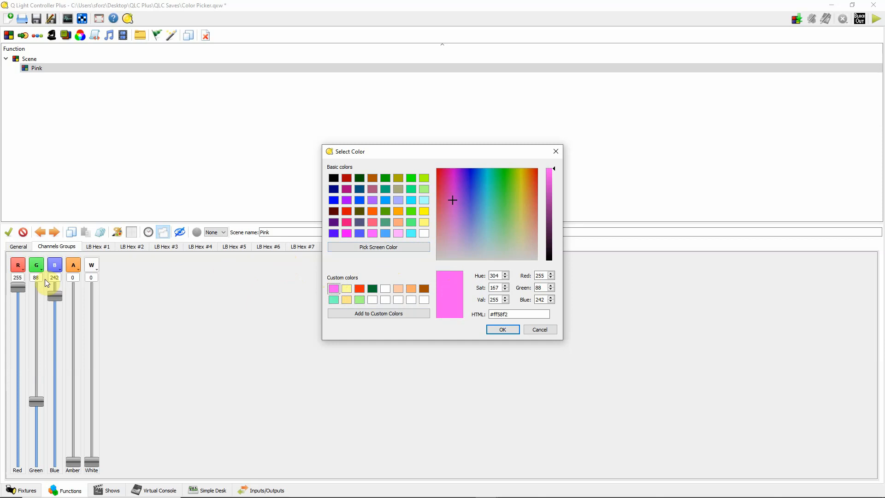
pyautogui.moveTo(472, 251)
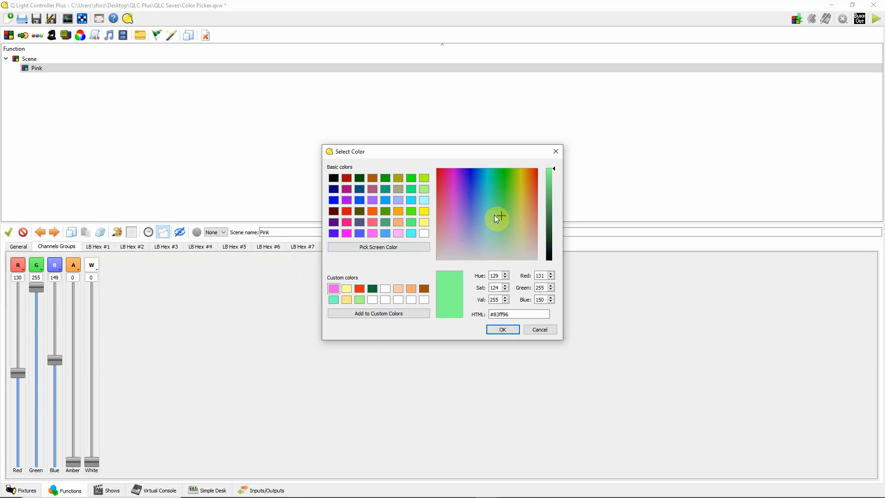
pyautogui.click(447, 219)
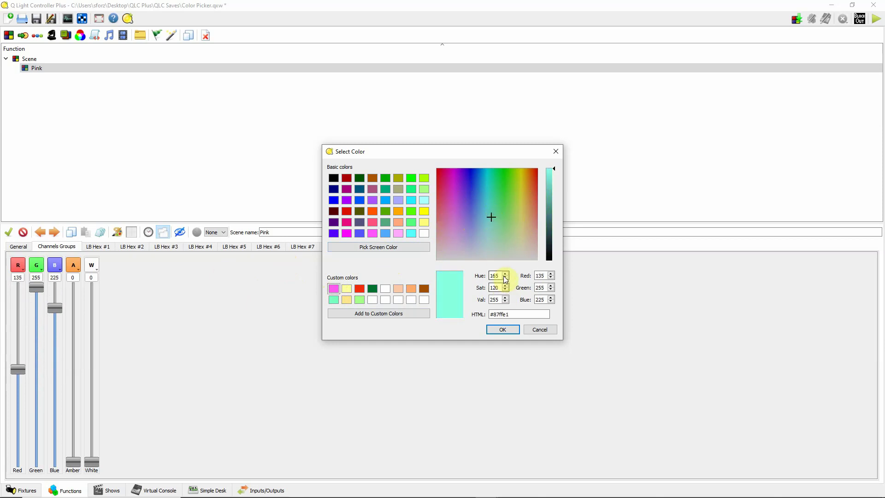
pyautogui.click(491, 216)
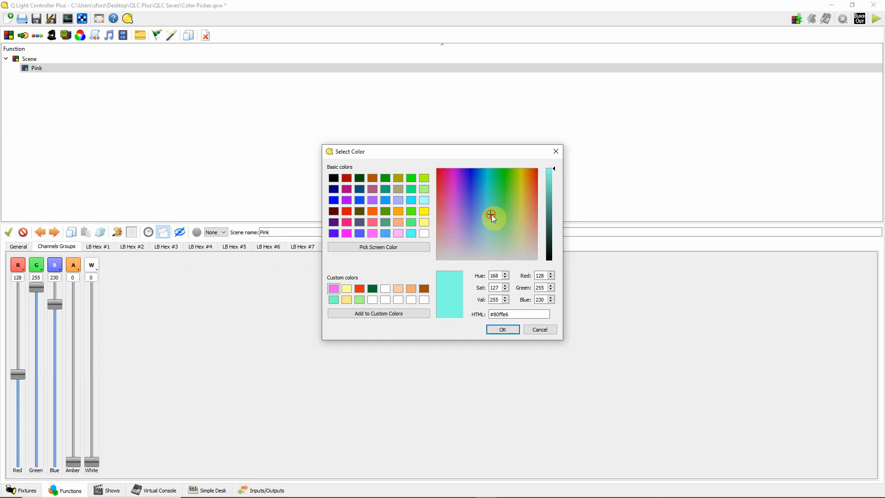
pyautogui.click(462, 219)
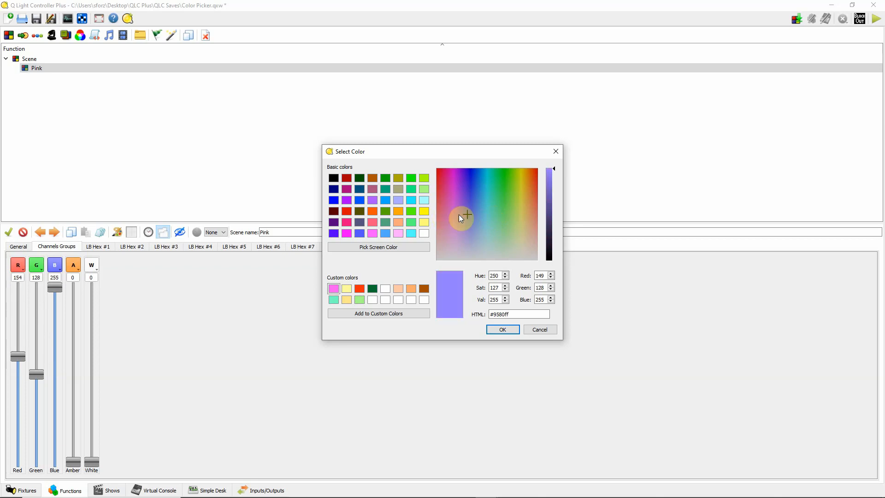
pyautogui.click(496, 217)
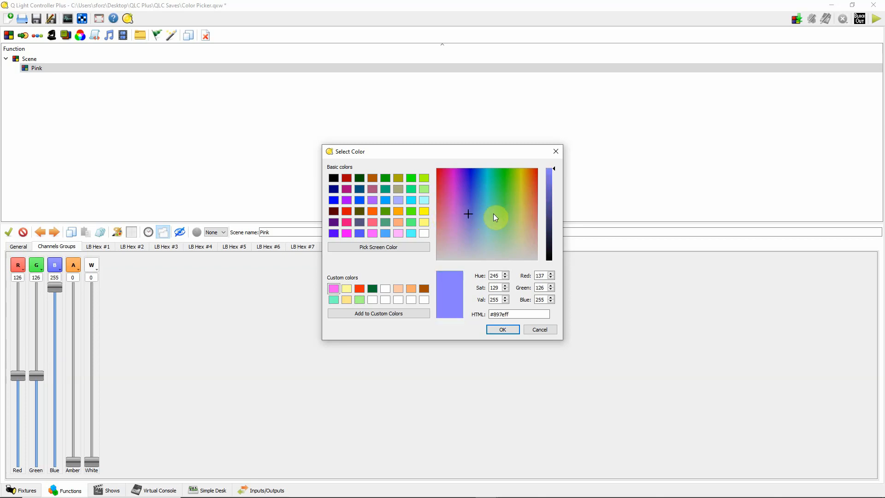
pyautogui.click(483, 217)
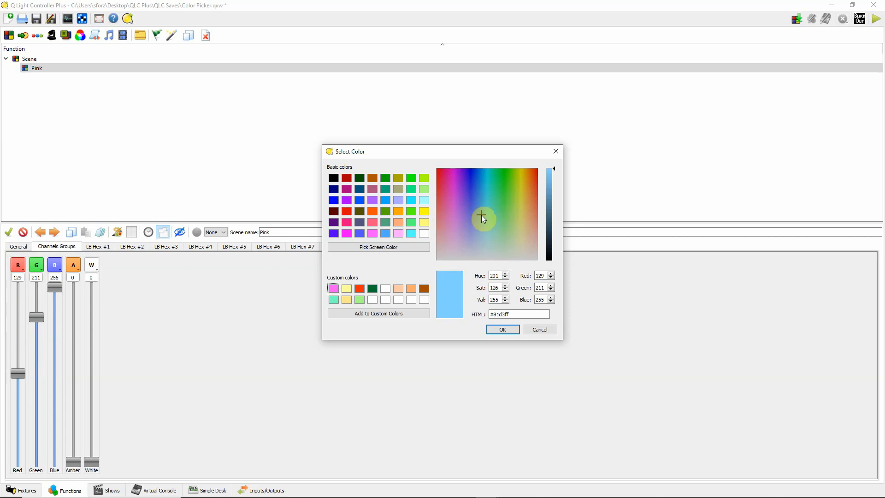
pyautogui.click(485, 256)
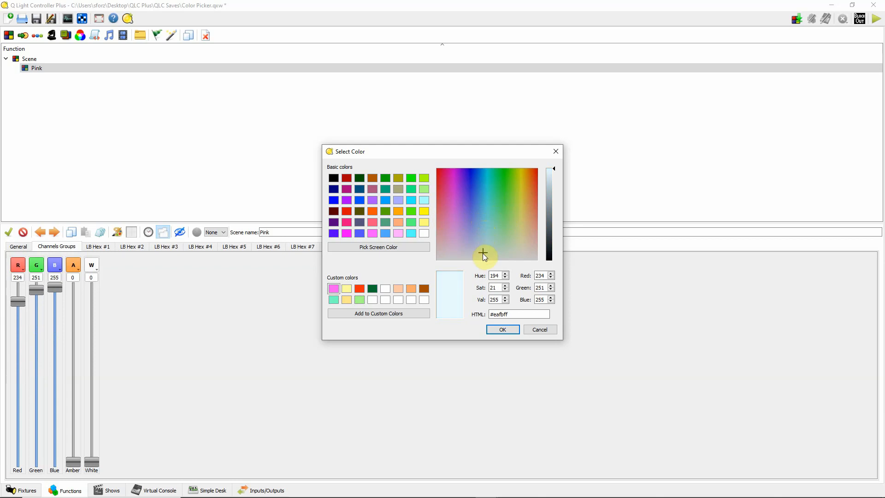
pyautogui.moveTo(486, 253)
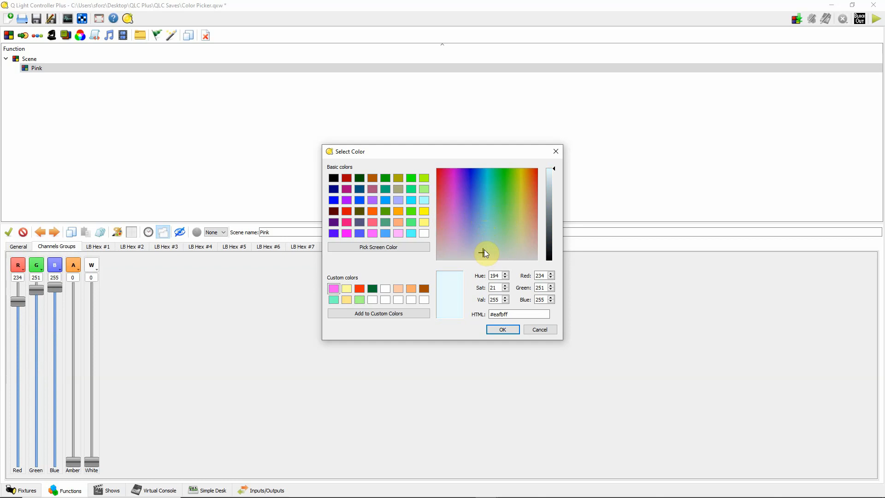
# Try further cyan, blue and green shades before settling on pink 255, 90, 247.
pyautogui.click(485, 254)
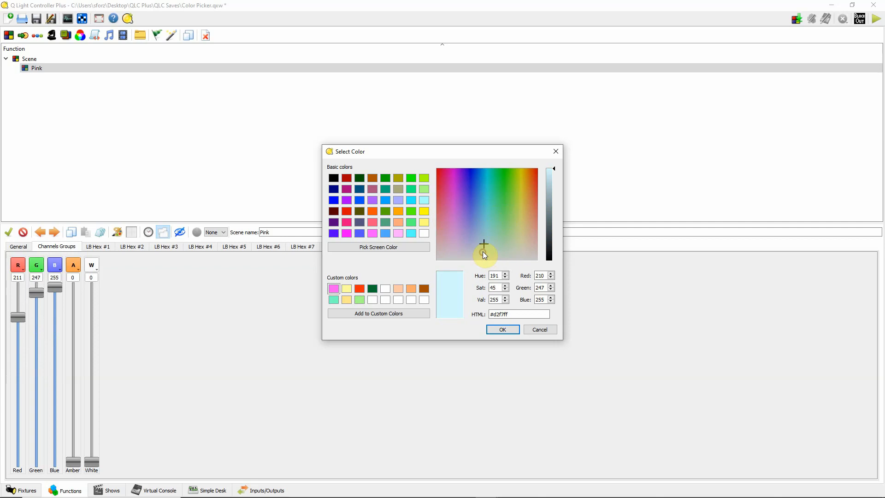
pyautogui.click(482, 192)
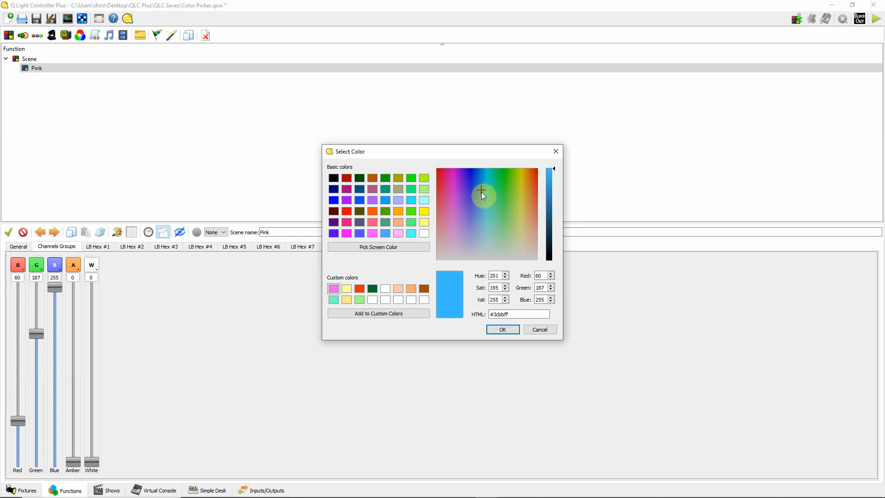
pyautogui.click(485, 179)
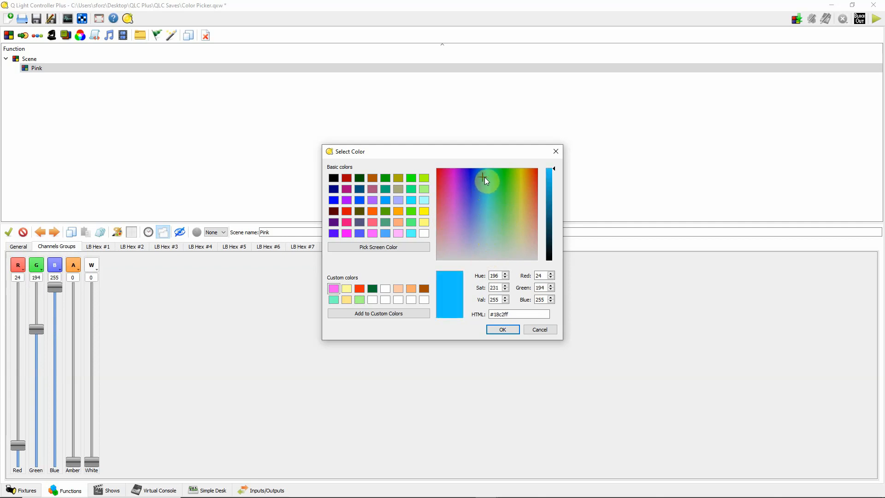
pyautogui.click(480, 182)
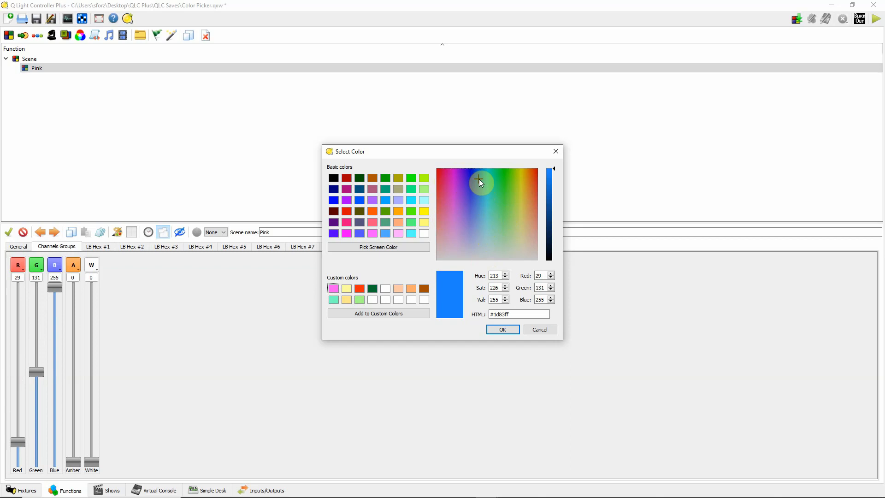
pyautogui.click(501, 184)
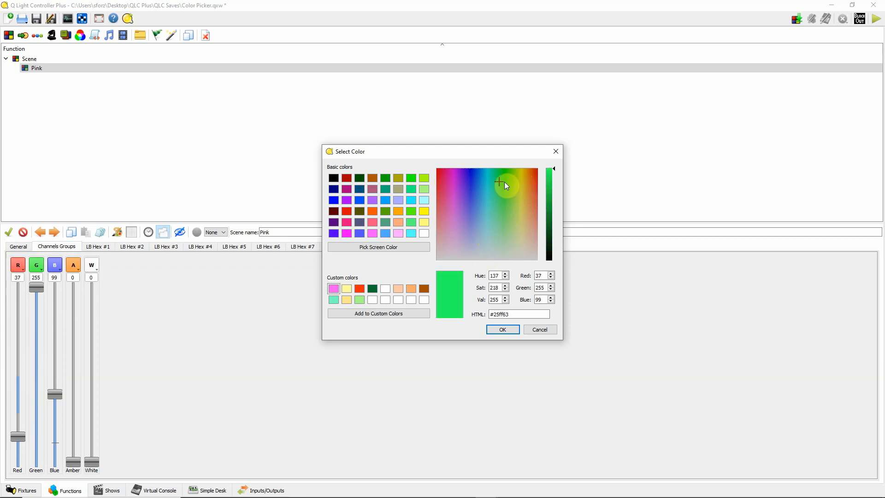
pyautogui.click(488, 221)
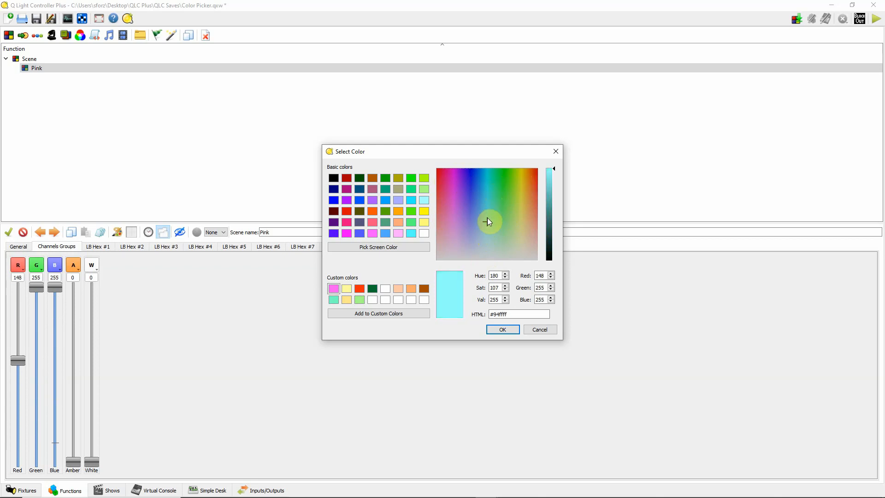
pyautogui.click(464, 241)
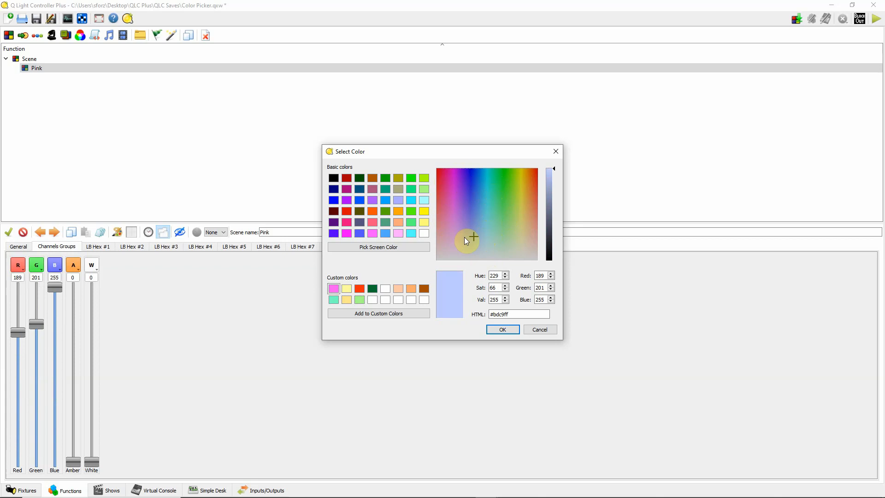
pyautogui.click(487, 235)
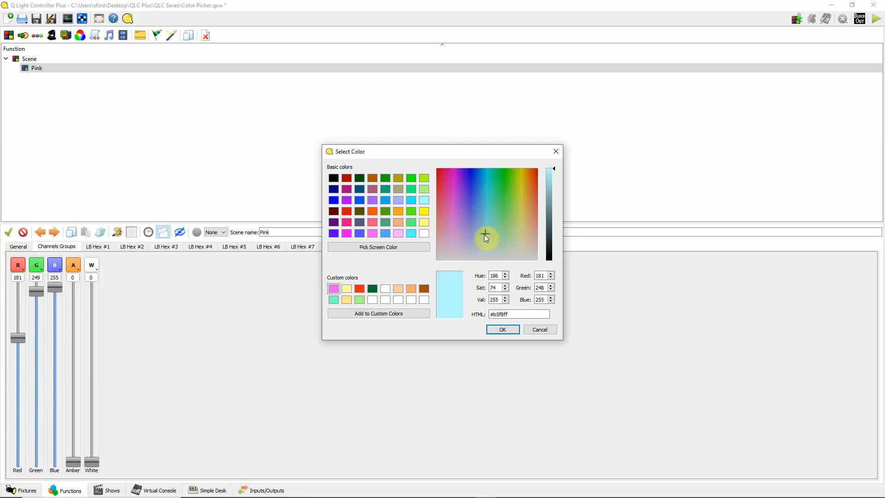
pyautogui.click(453, 199)
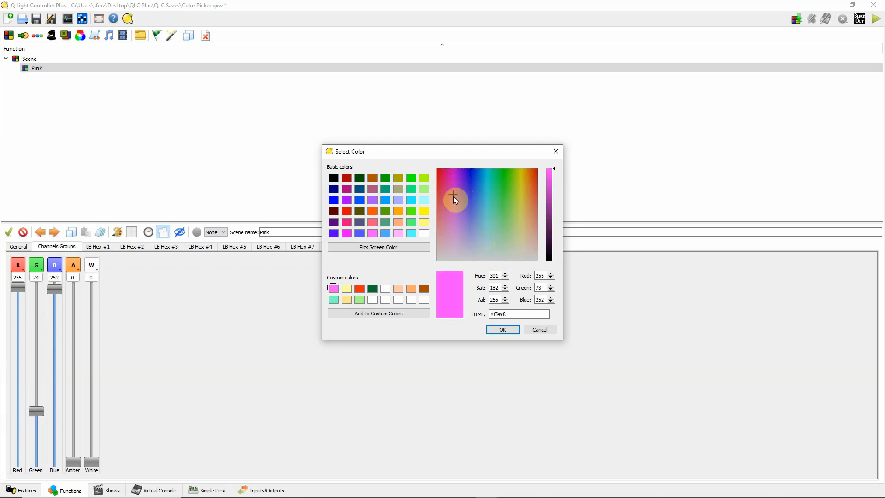
pyautogui.click(455, 204)
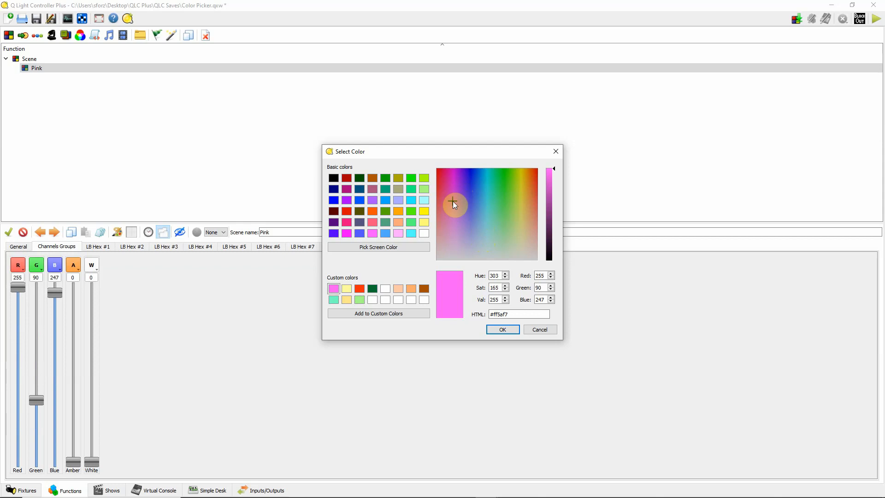
pyautogui.moveTo(372, 321)
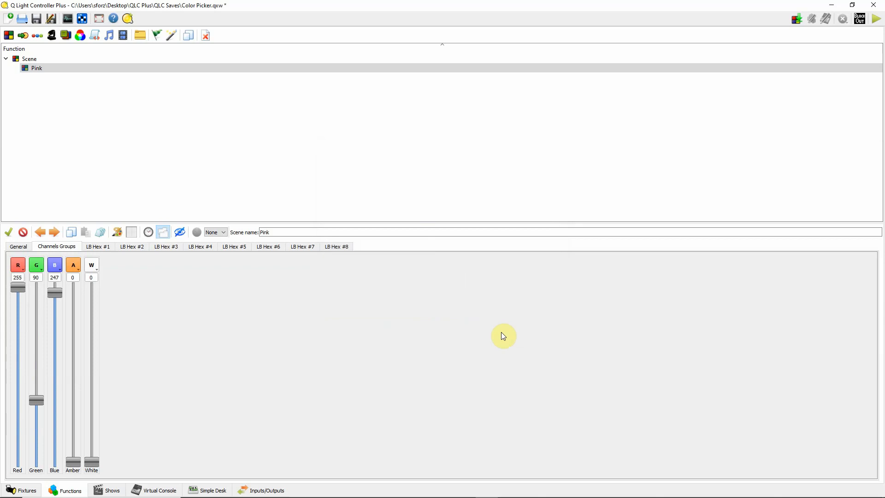
pyautogui.moveTo(466, 340)
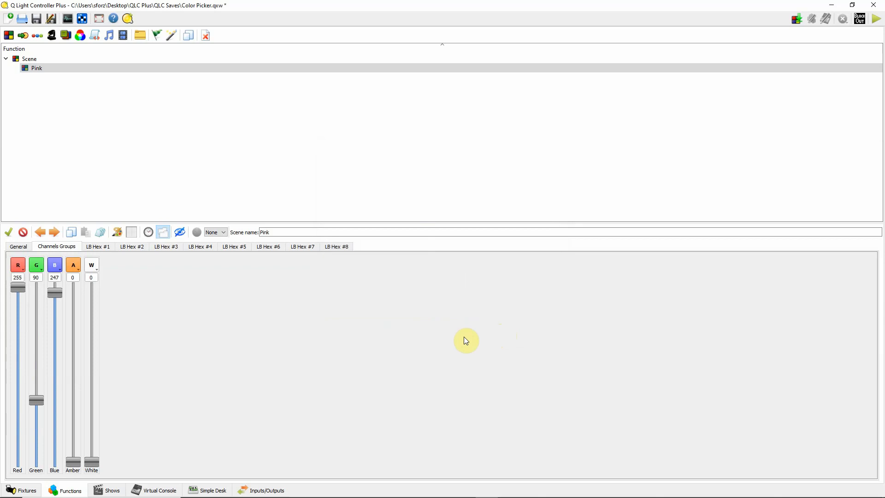
pyautogui.moveTo(247, 249)
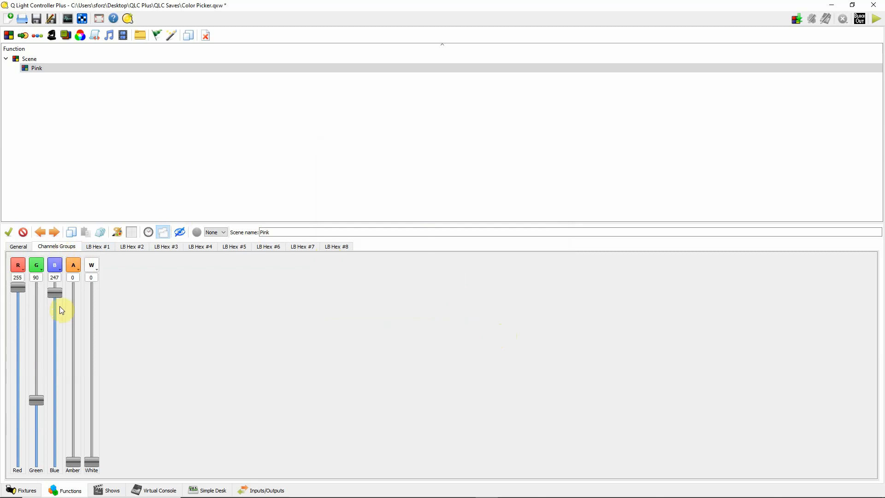
pyautogui.moveTo(37, 302)
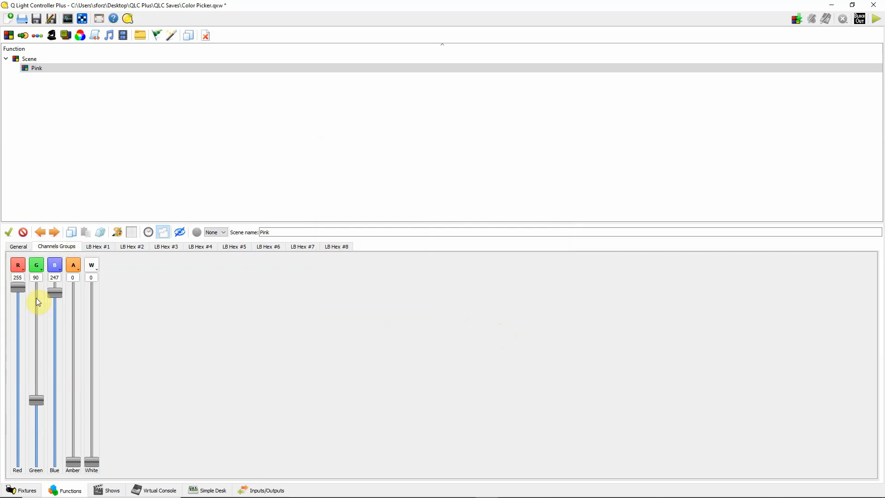
pyautogui.moveTo(240, 372)
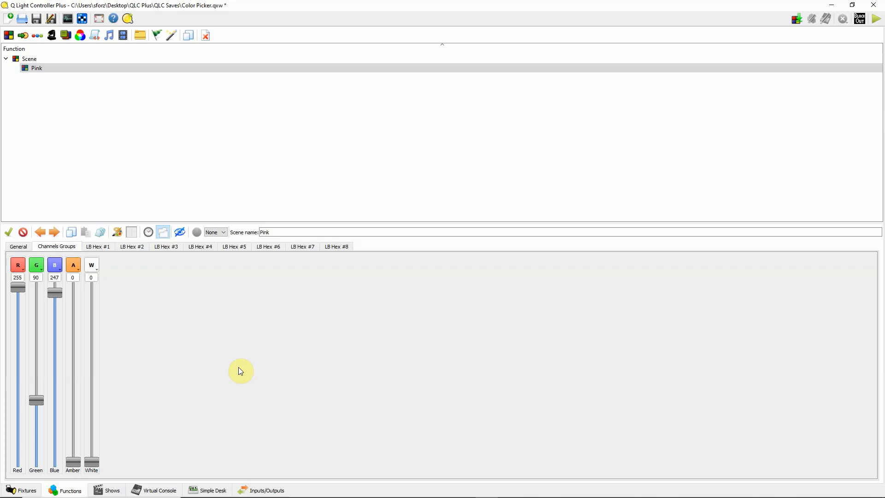
pyautogui.moveTo(208, 286)
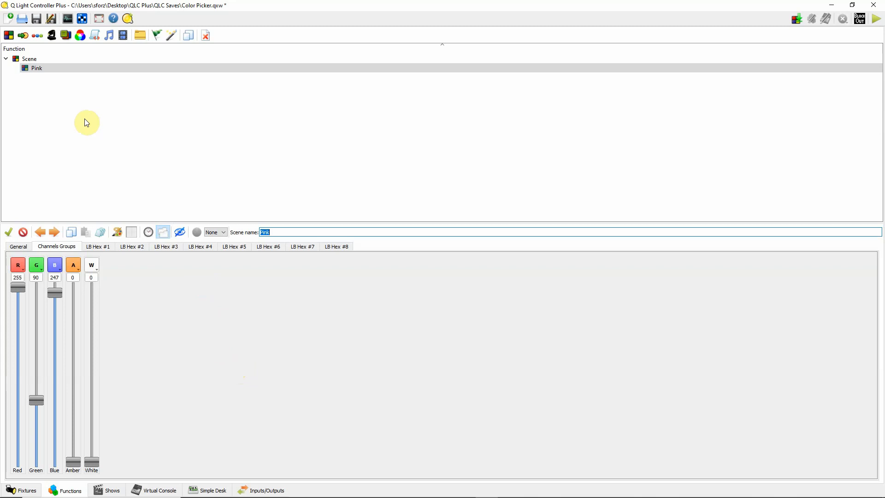
# Reopen the Pink scene's colour picker and cancel, leaving all five faders at 0.
pyautogui.click(36, 68)
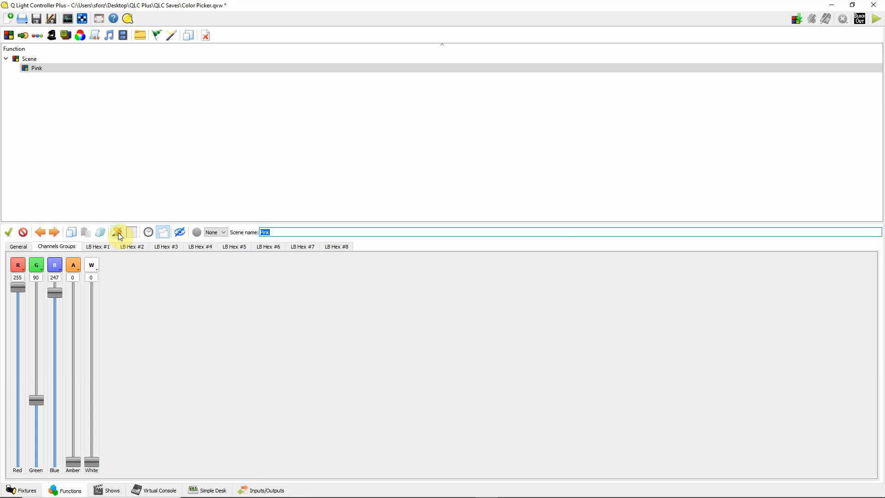
pyautogui.click(118, 232)
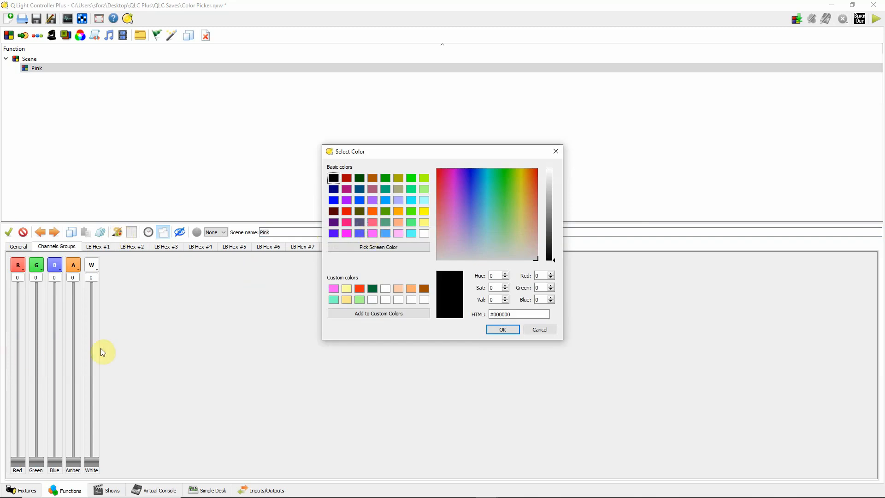
pyautogui.moveTo(322, 266)
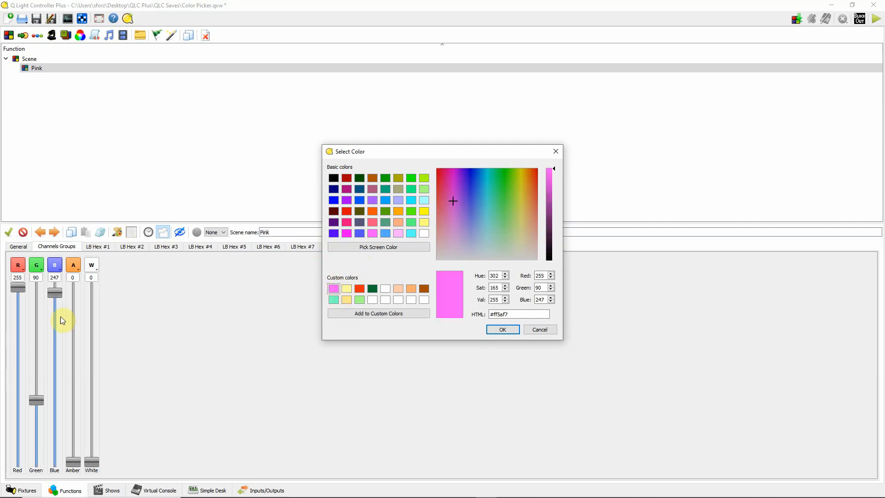
pyautogui.moveTo(377, 289)
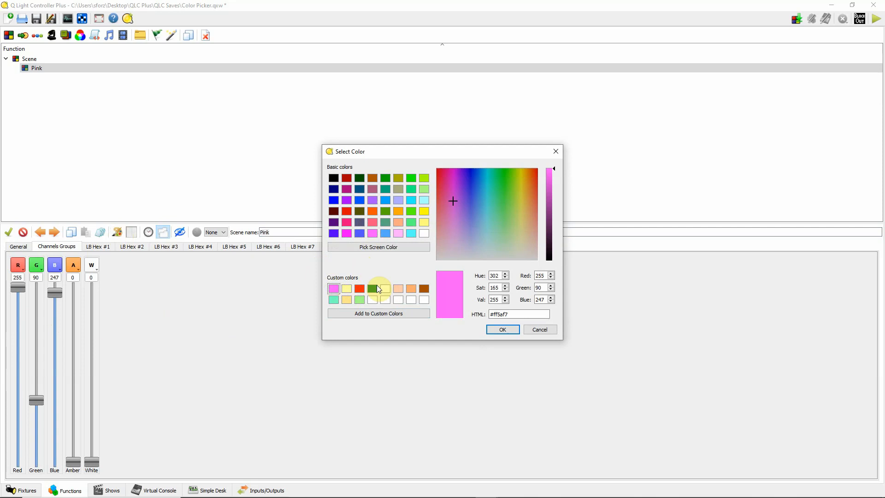
pyautogui.click(539, 329)
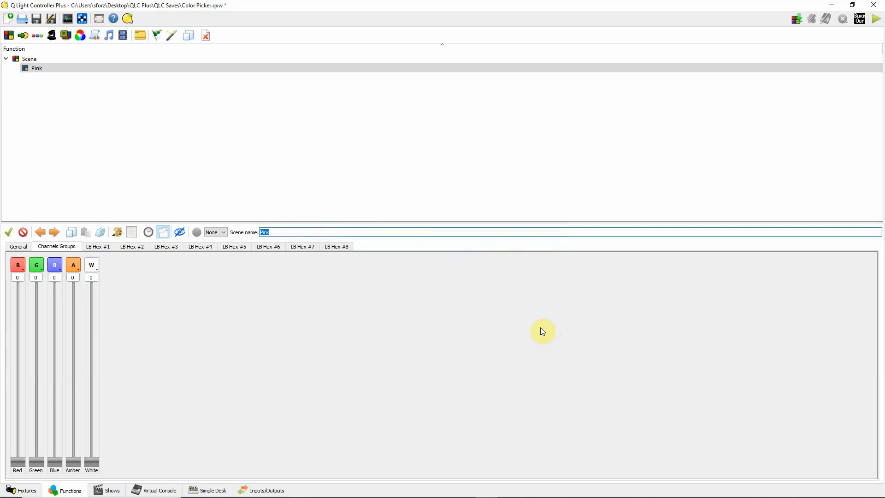
pyautogui.moveTo(438, 339)
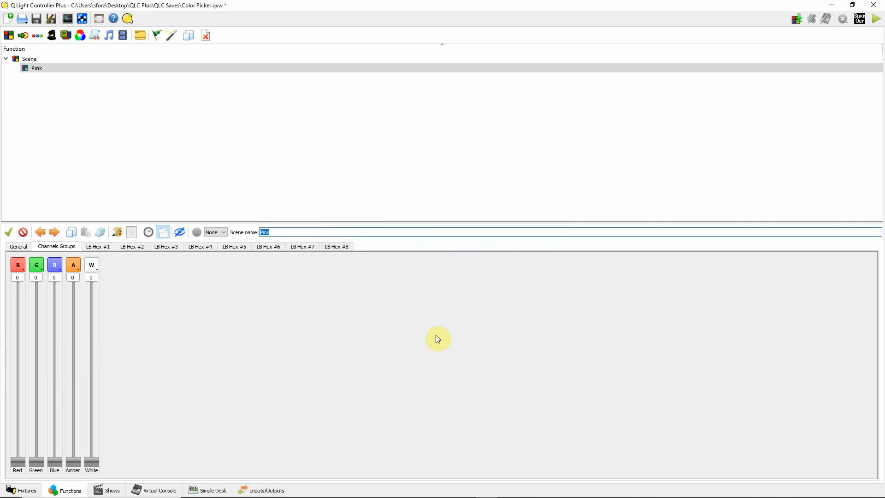
# Select the Pink scene and apply the saved pink custom colour (255, 90, 247).
pyautogui.click(36, 68)
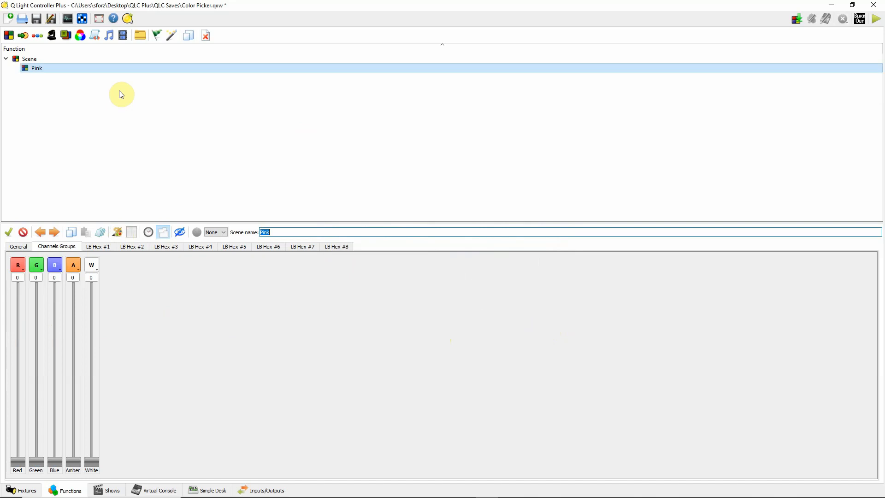
pyautogui.moveTo(111, 318)
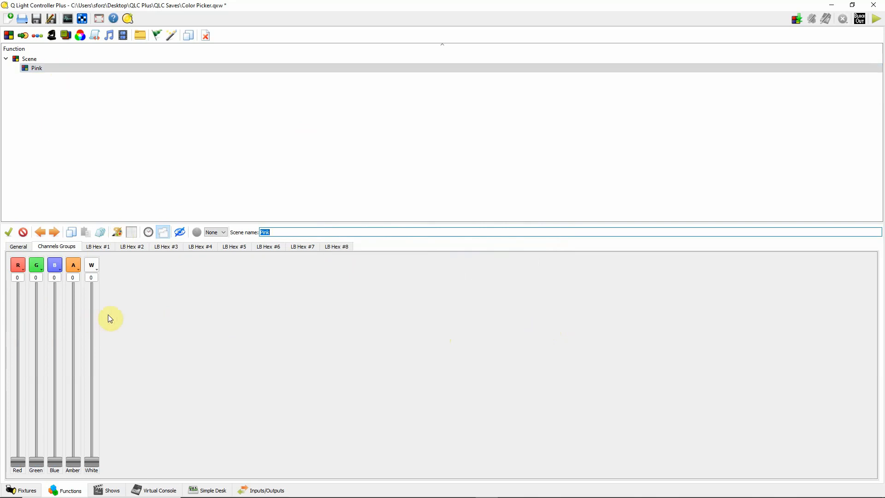
pyautogui.click(37, 68)
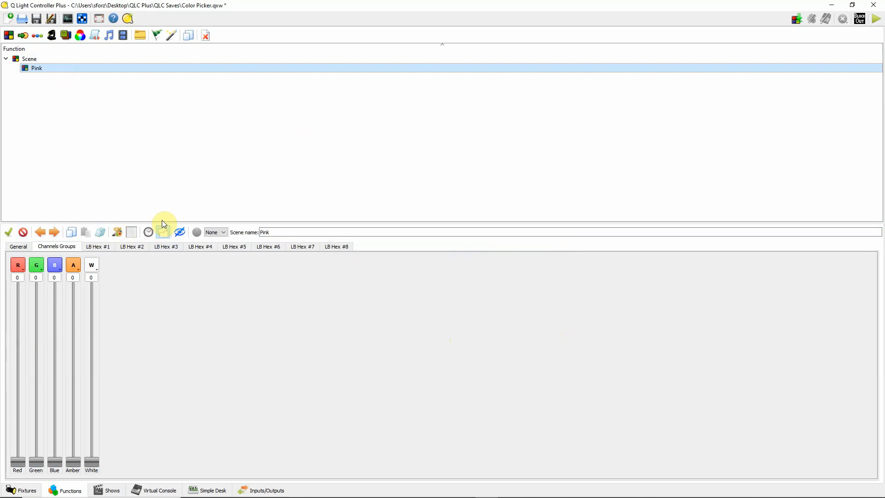
pyautogui.click(163, 232)
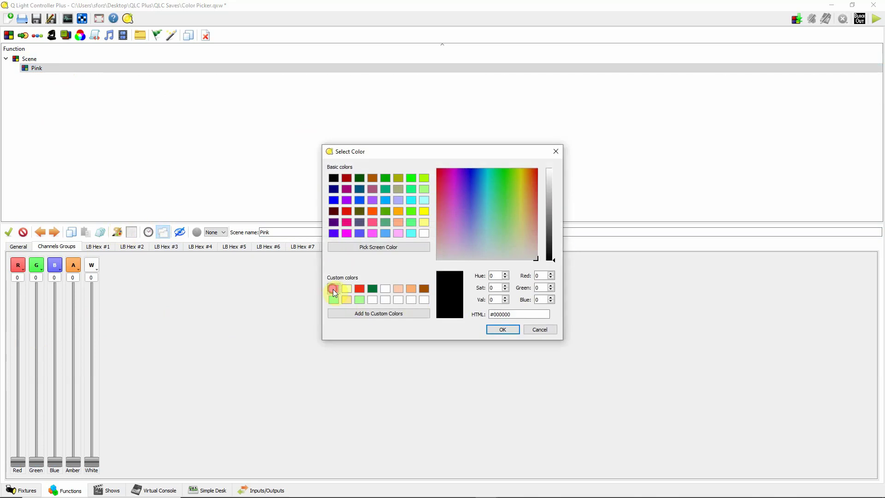
pyautogui.click(501, 330)
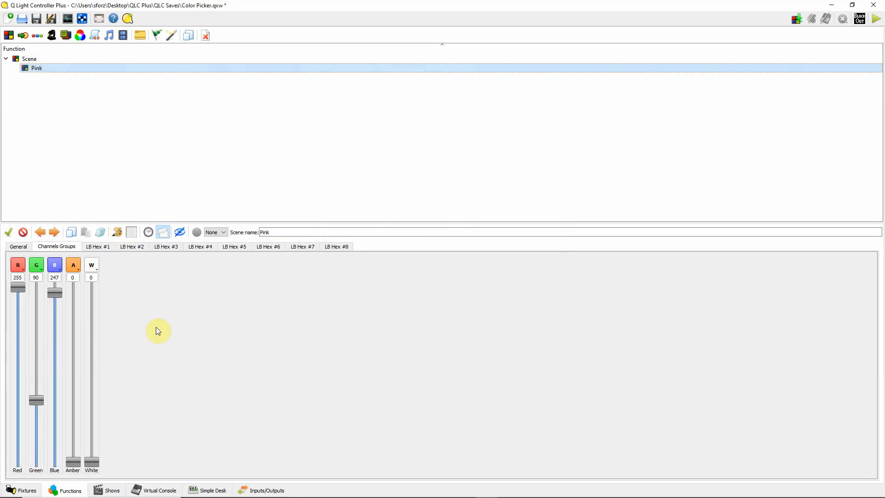
pyautogui.moveTo(141, 352)
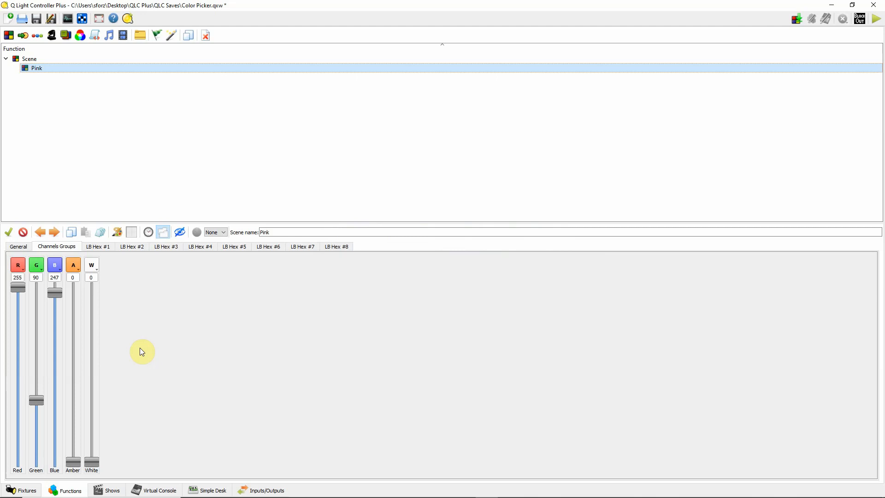
pyautogui.moveTo(23, 35)
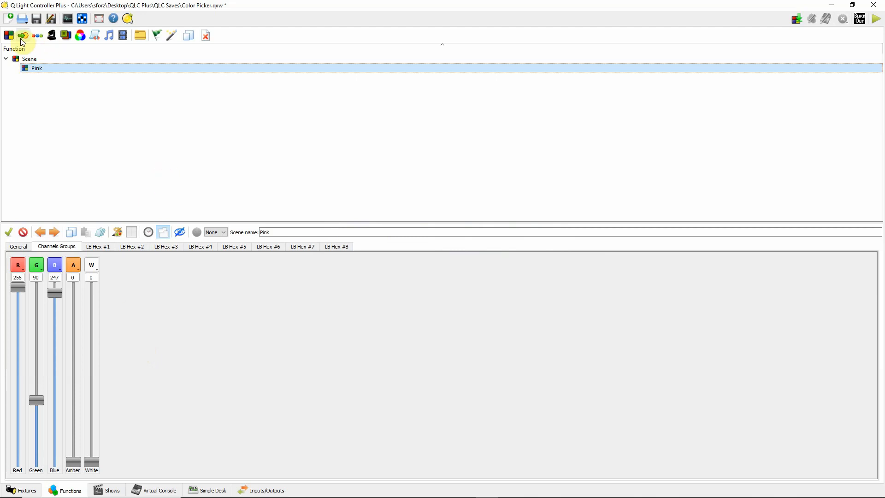
# Add a new scene named Aqua with the eight LB Hex fixtures and five colour groups.
pyautogui.click(22, 35)
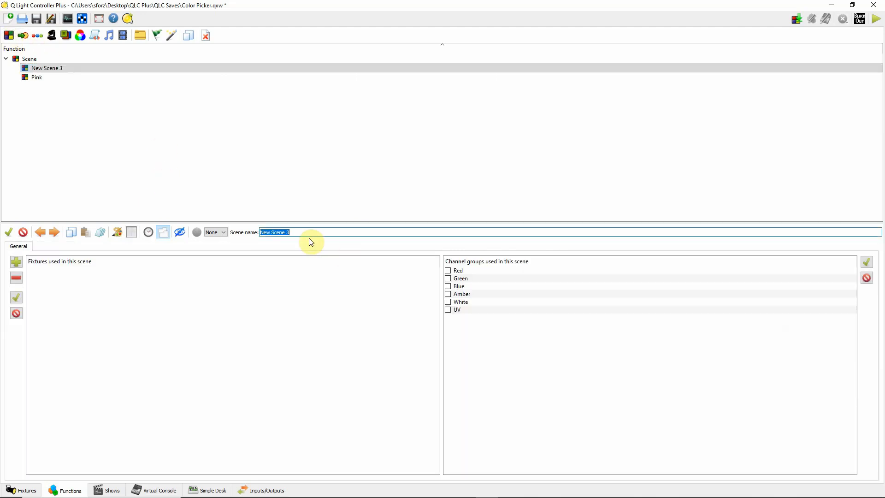
pyautogui.write('Aqua')
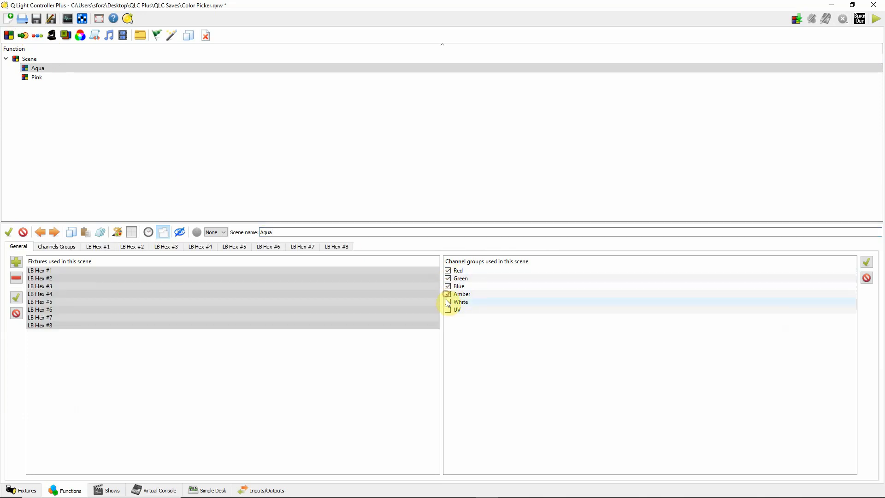
pyautogui.click(56, 246)
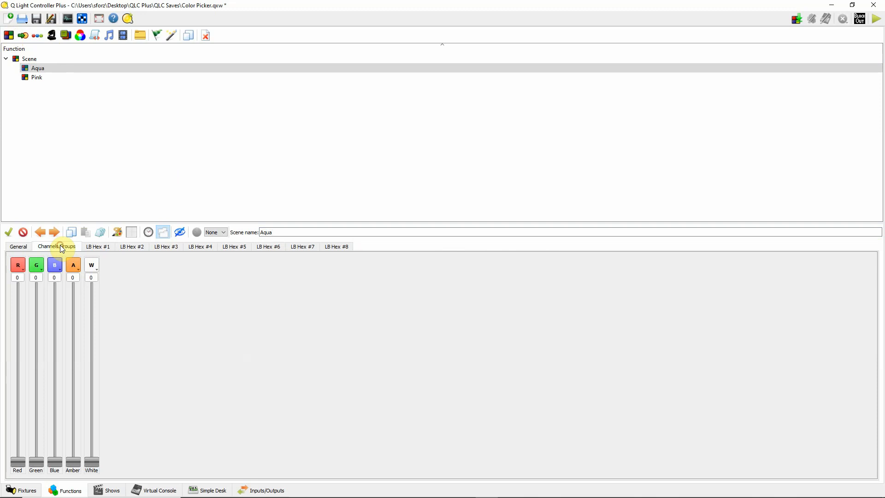
# Pick a light aqua of Red 190, Green 252, Blue 255 and confirm it.
pyautogui.click(117, 232)
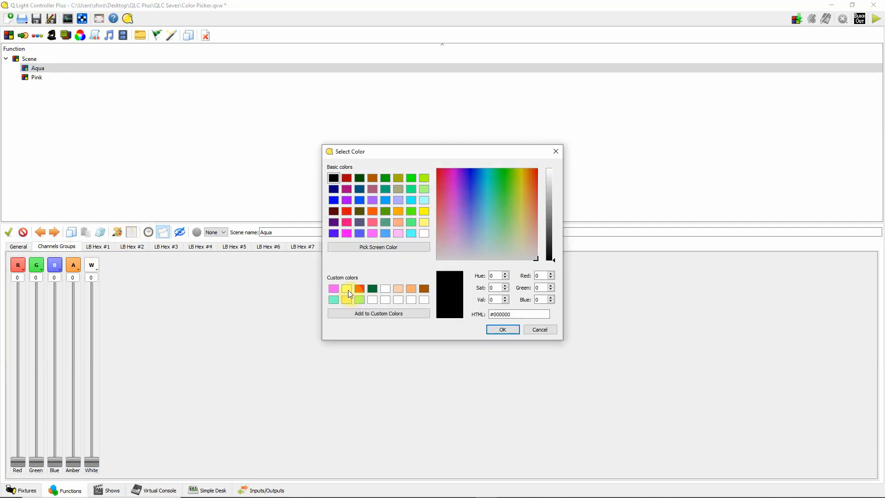
pyautogui.click(347, 289)
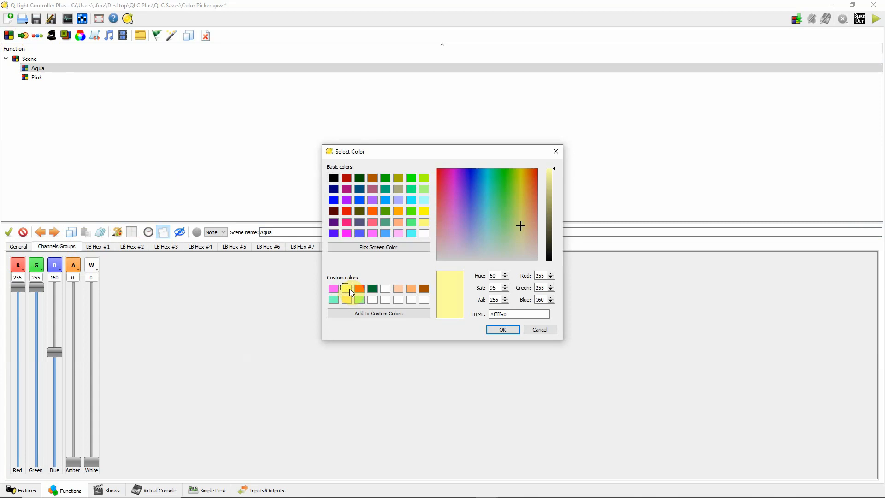
pyautogui.click(490, 217)
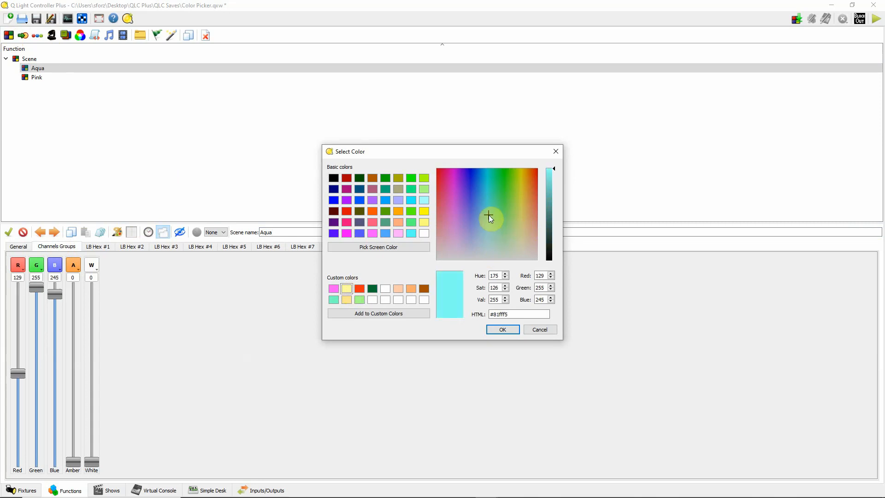
pyautogui.click(488, 234)
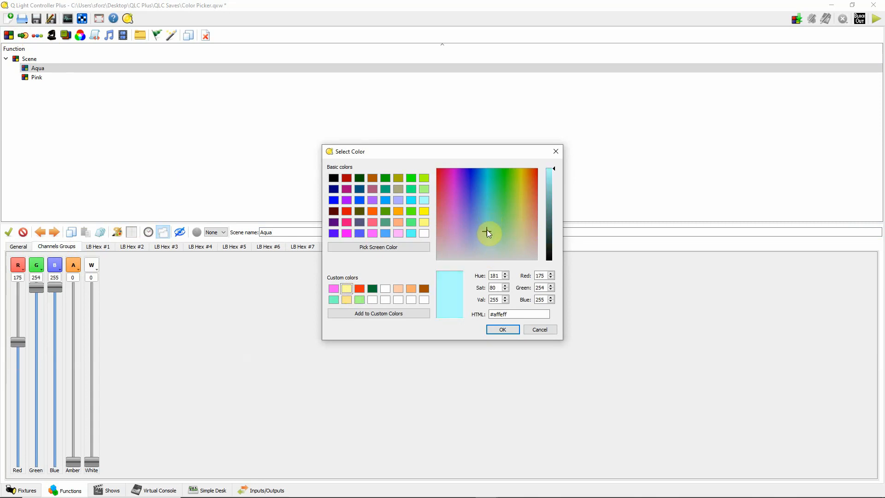
pyautogui.click(487, 241)
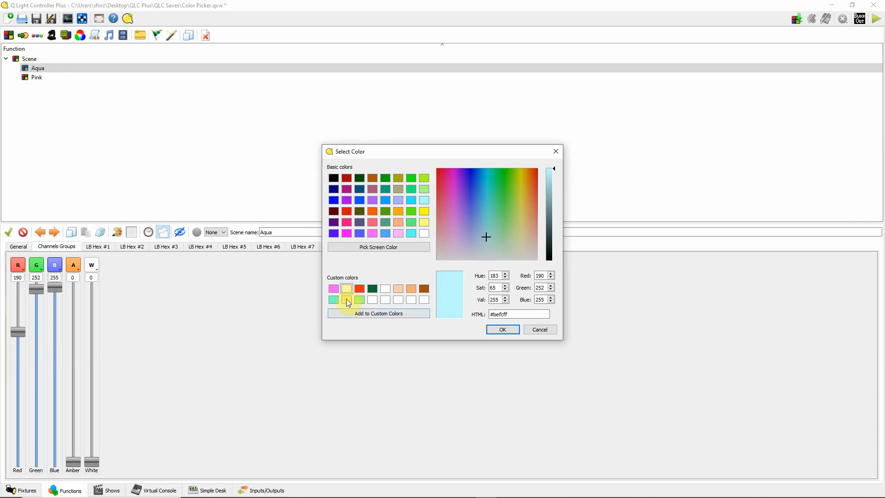
pyautogui.moveTo(516, 337)
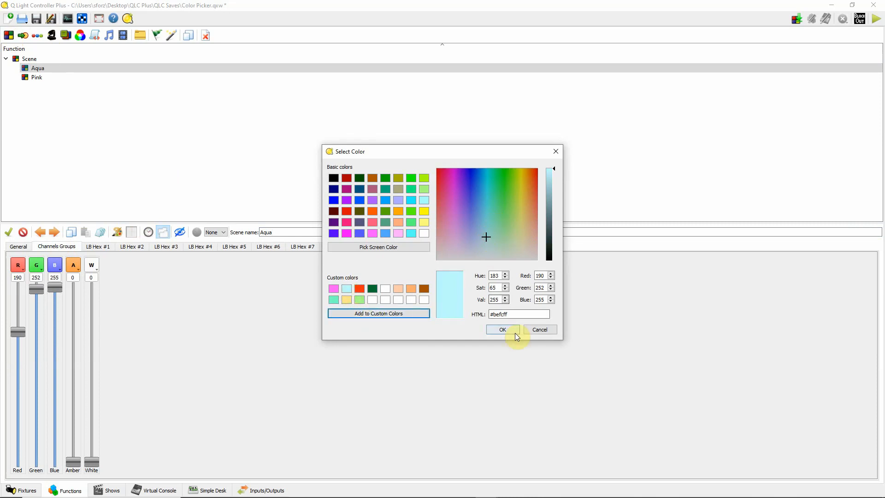
pyautogui.click(502, 330)
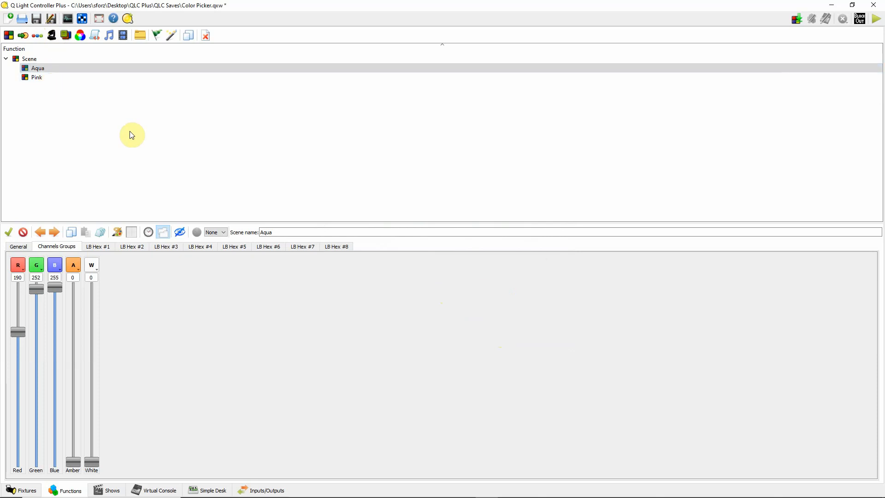
pyautogui.moveTo(161, 135)
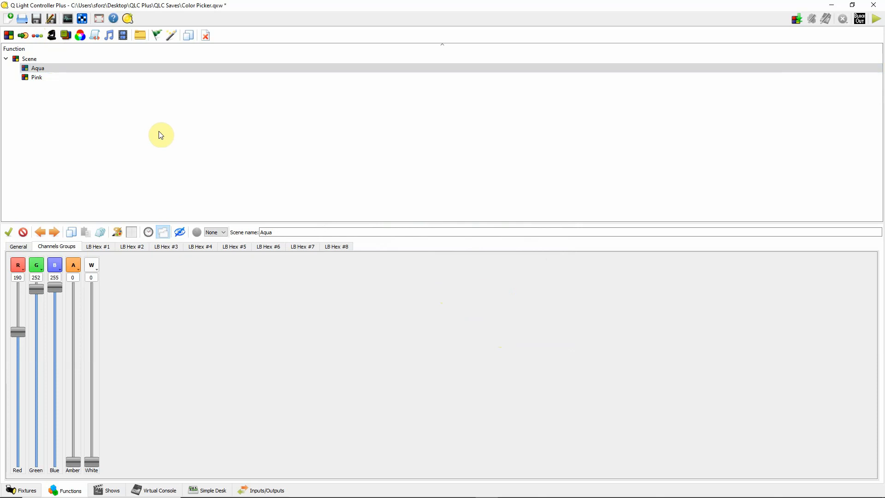
pyautogui.moveTo(95, 121)
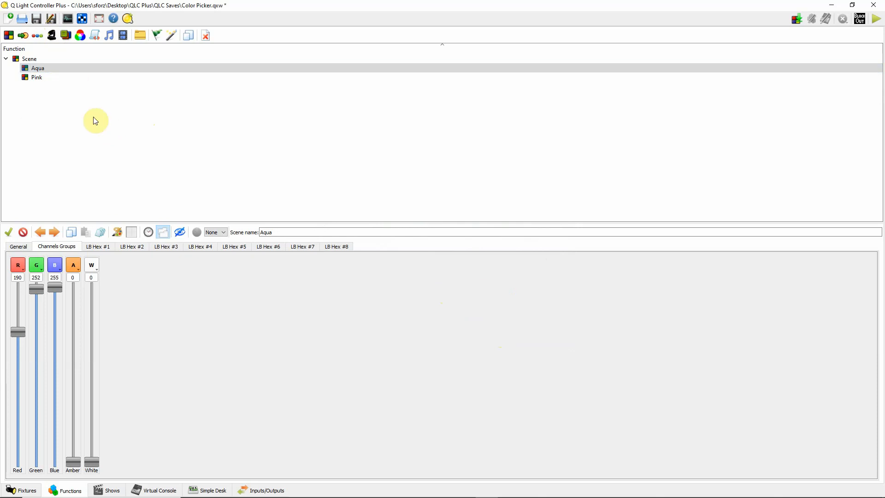
pyautogui.moveTo(62, 148)
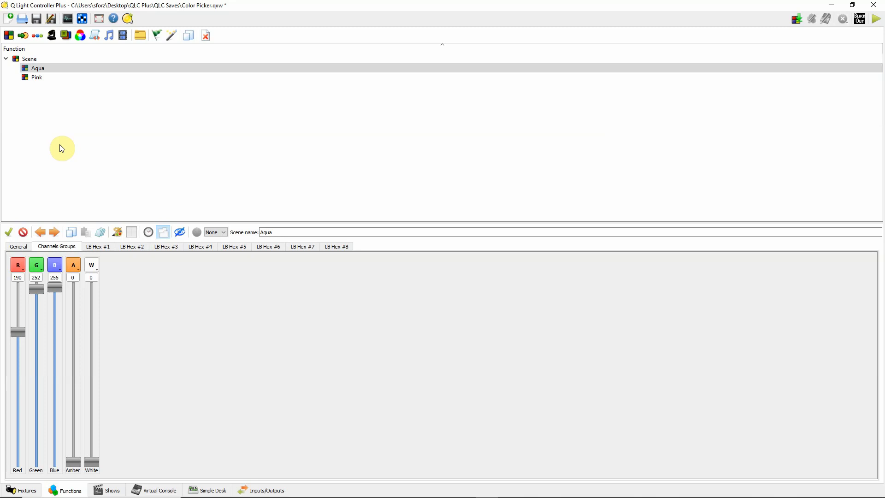
pyautogui.moveTo(384, 369)
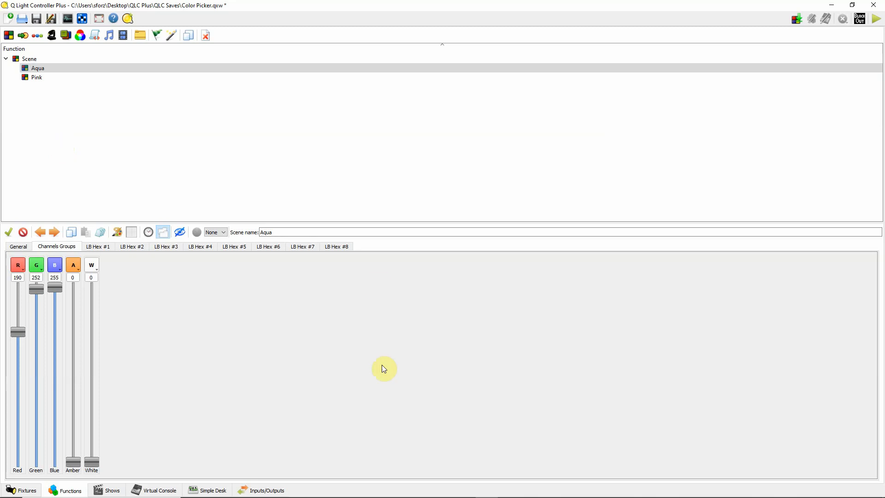
pyautogui.moveTo(586, 472)
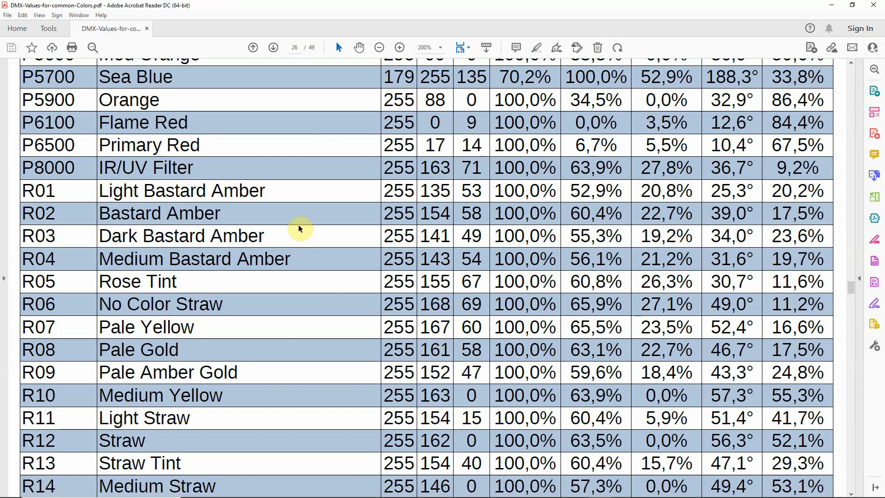
pyautogui.moveTo(294, 183)
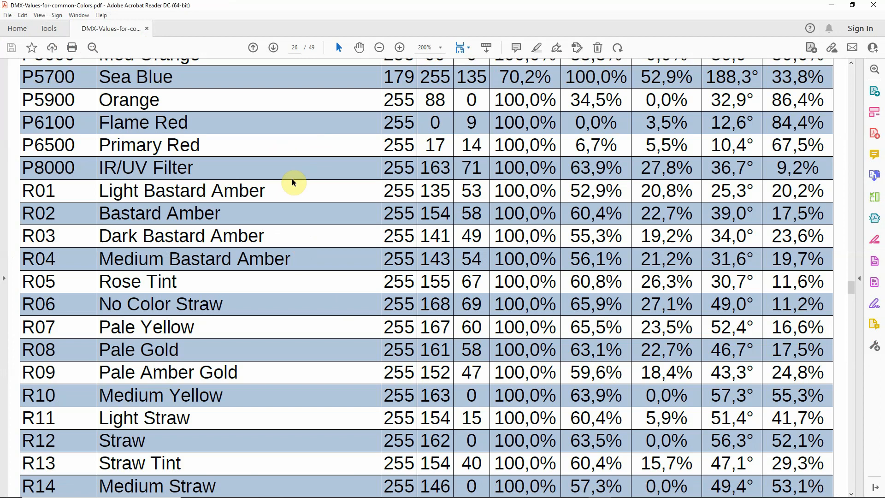
pyautogui.moveTo(222, 178)
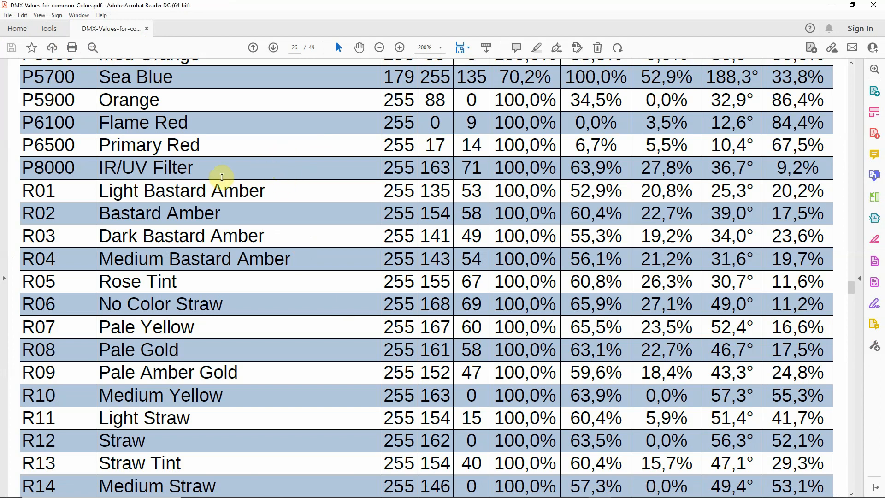
pyautogui.moveTo(85, 256)
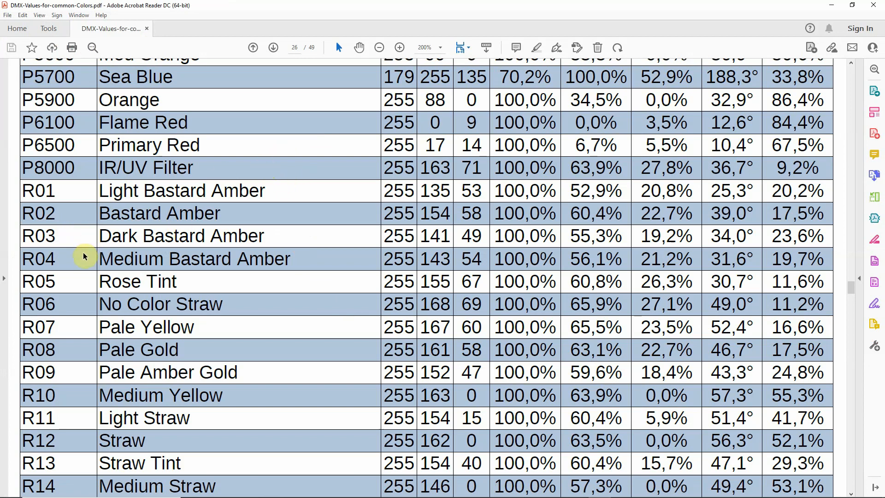
pyautogui.moveTo(73, 263)
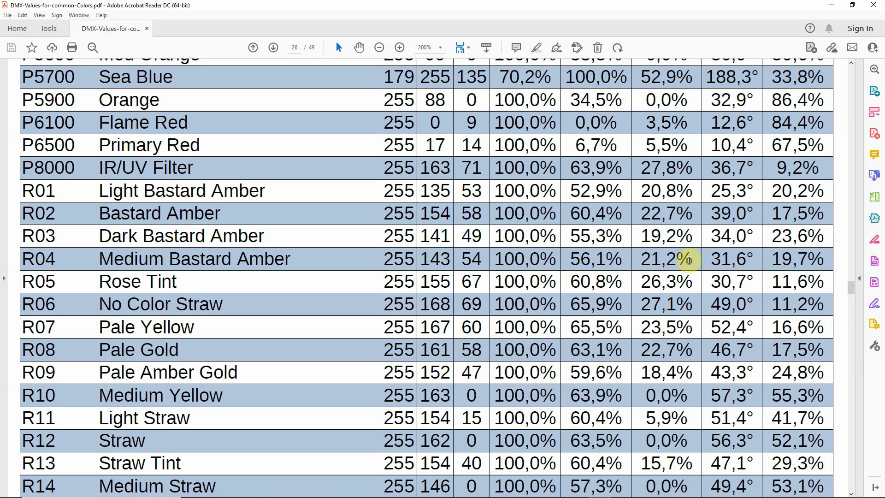
pyautogui.moveTo(332, 262)
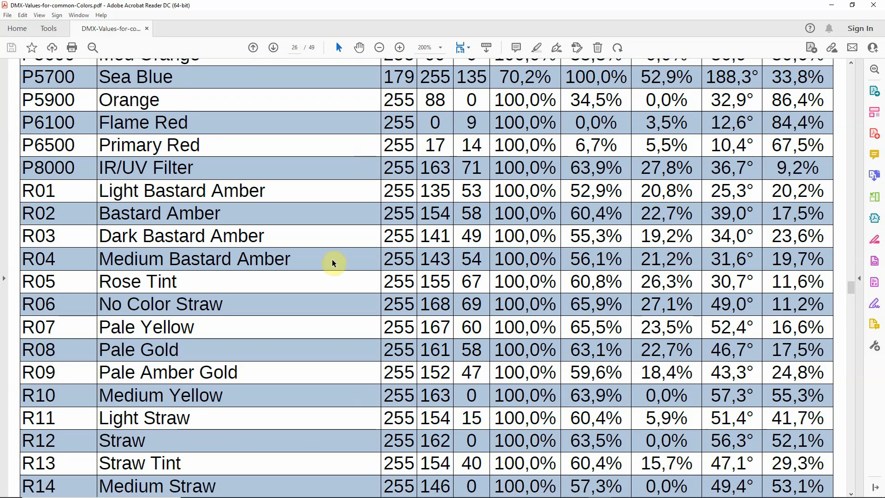
pyautogui.moveTo(314, 262)
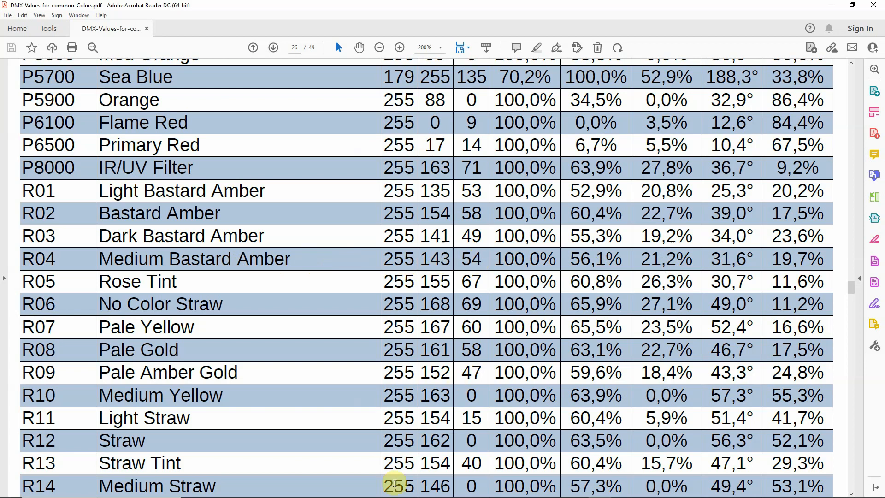
pyautogui.moveTo(552, 478)
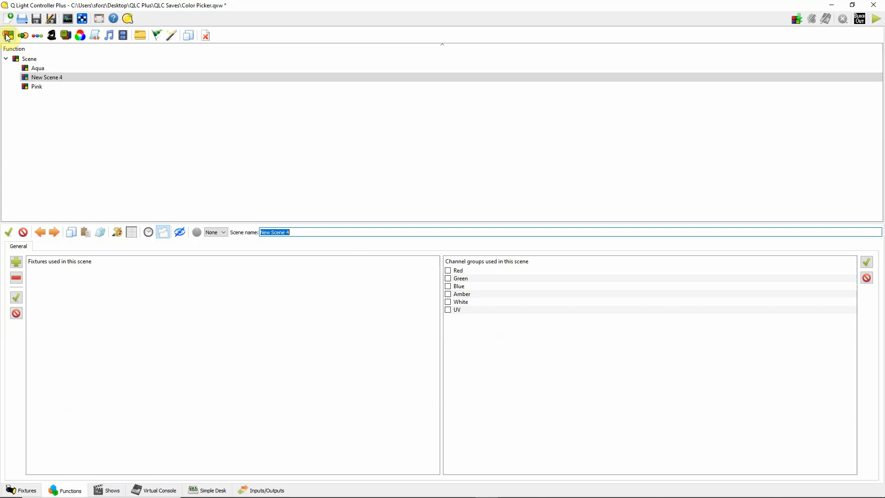
# Name the new scene 'Med Bastard Amber R4' and include the Blue channel group.
pyautogui.write('Med Bastard Am')
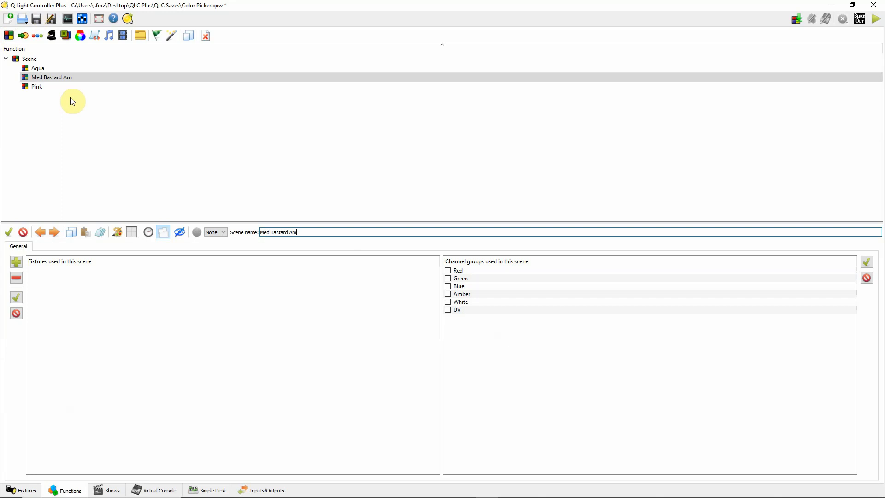
pyautogui.write('ber R')
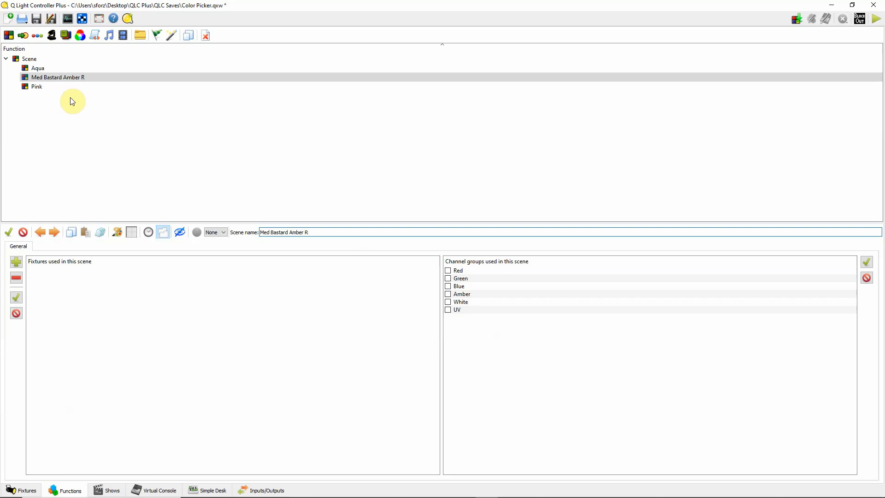
pyautogui.write('4')
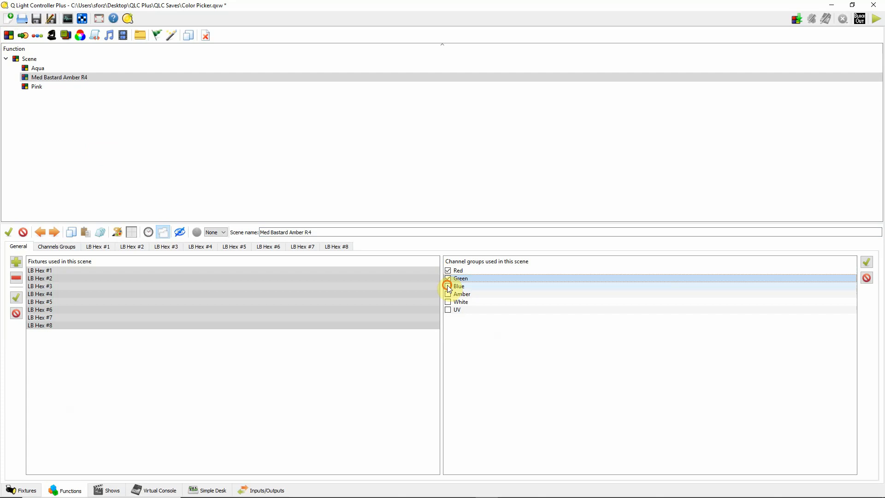
pyautogui.click(56, 247)
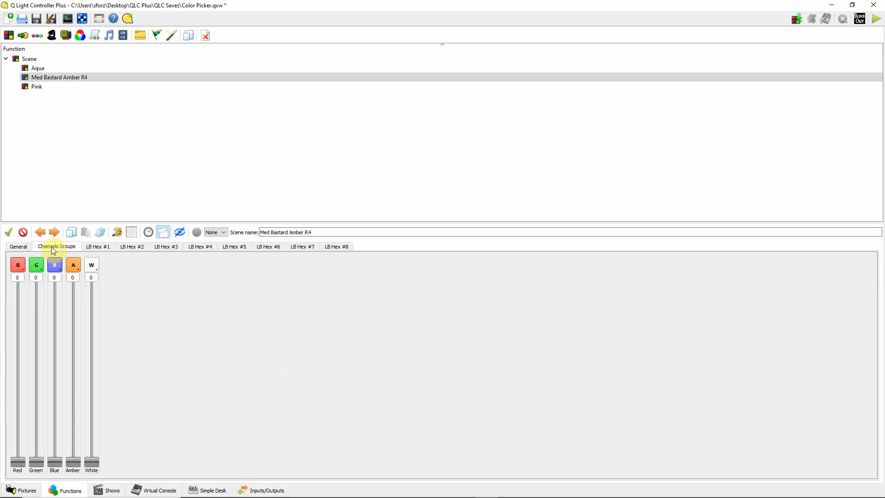
# Pick an orange colour for Med Bastard Amber R4 with RGB 255, 154, 54.
pyautogui.click(118, 232)
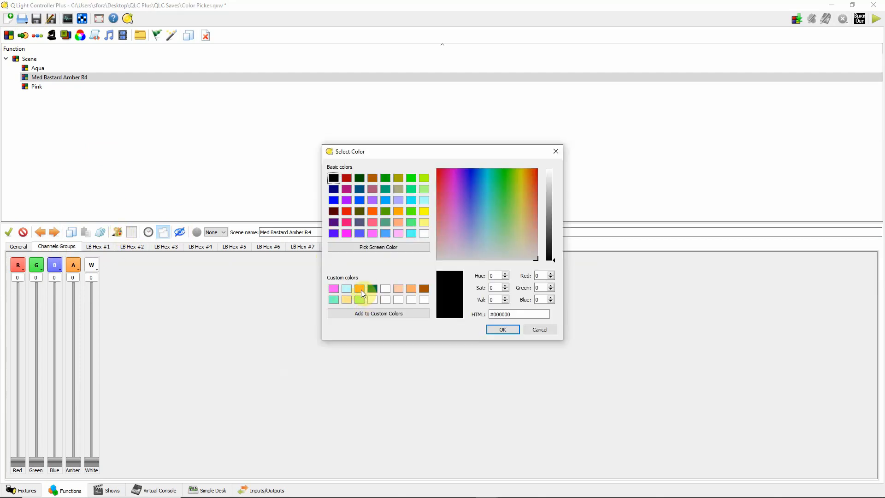
pyautogui.click(359, 288)
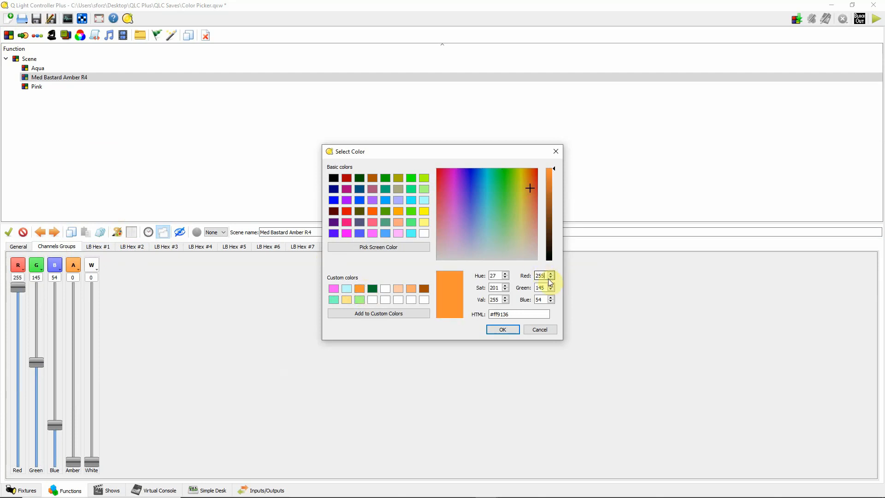
pyautogui.click(551, 290)
pyautogui.write('154')
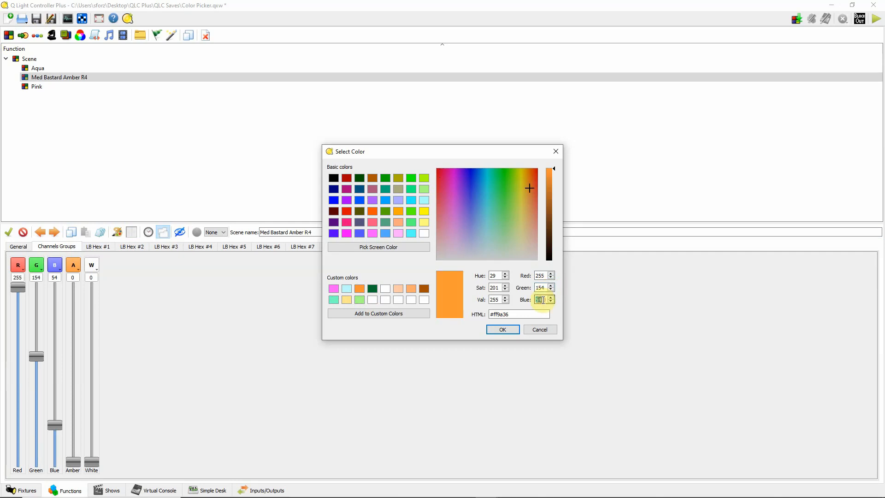
pyautogui.moveTo(510, 329)
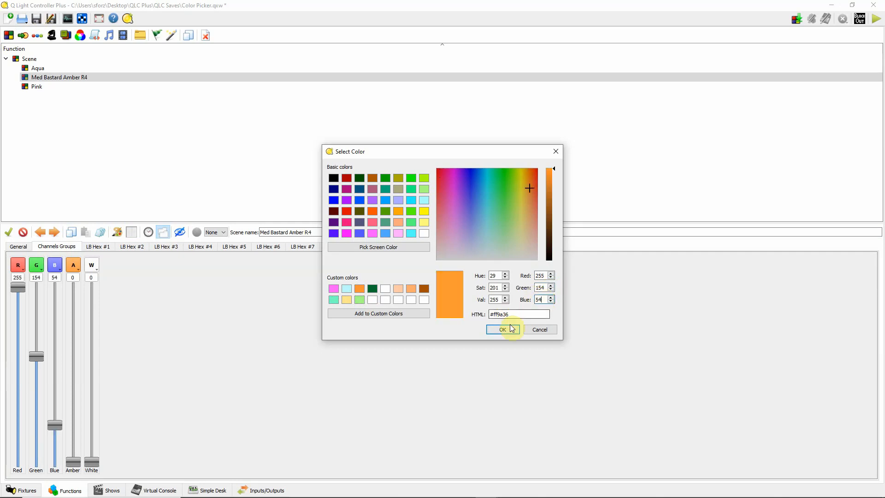
pyautogui.click(502, 330)
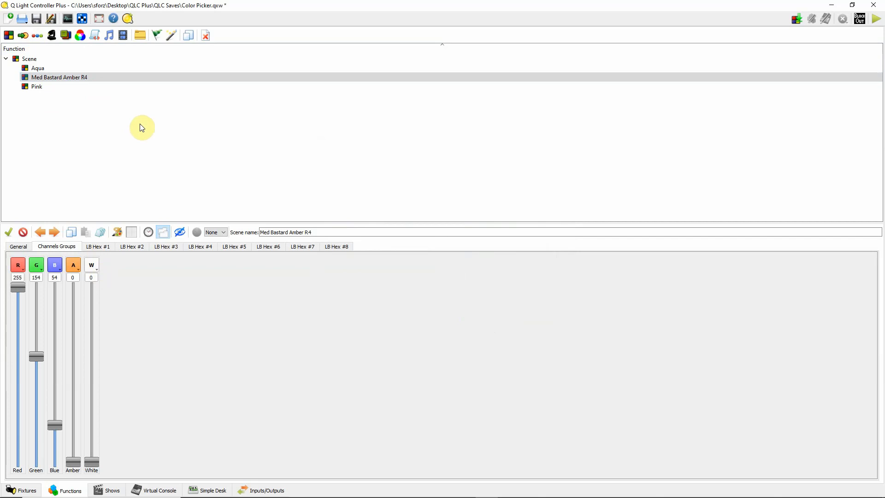
pyautogui.moveTo(118, 151)
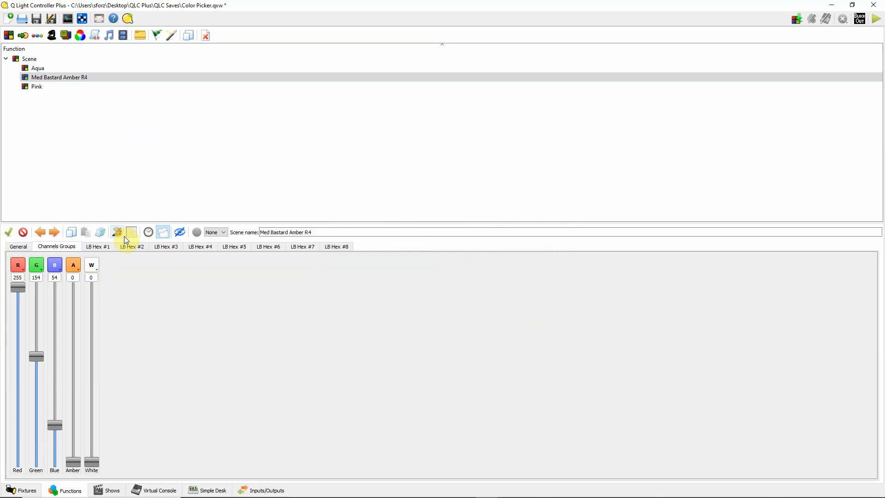
pyautogui.moveTo(117, 232)
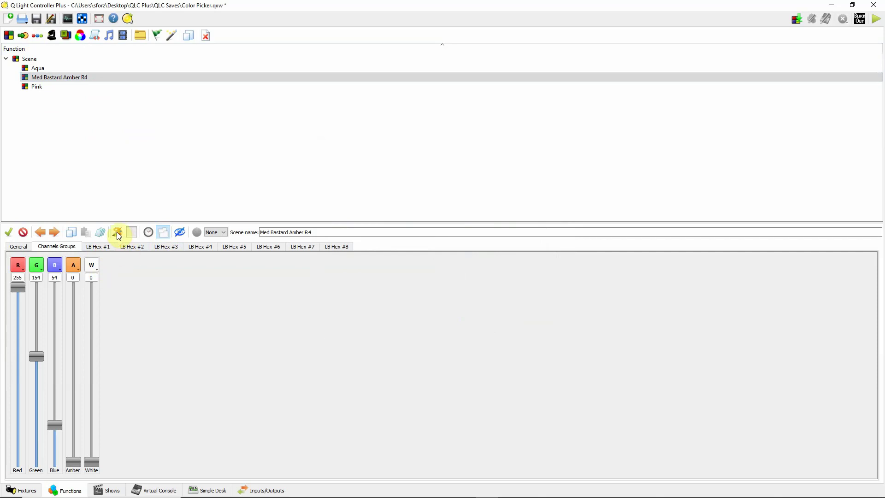
pyautogui.moveTo(116, 232)
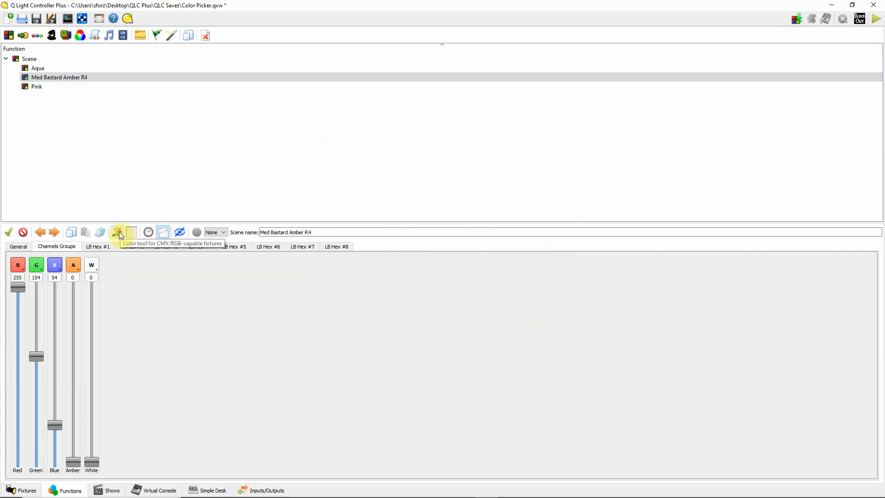